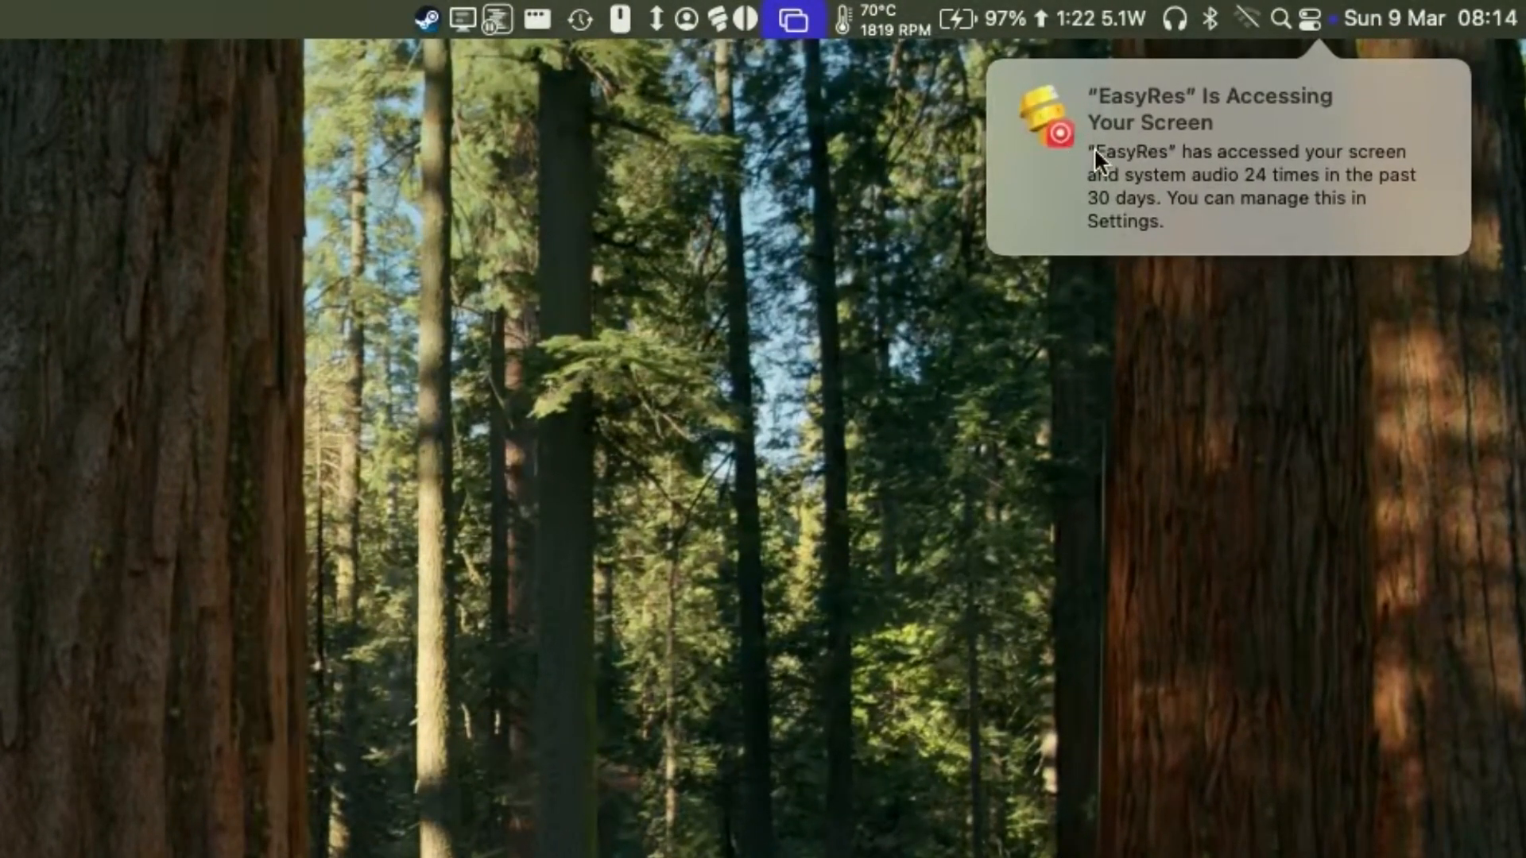
mouse_move(1244, 117)
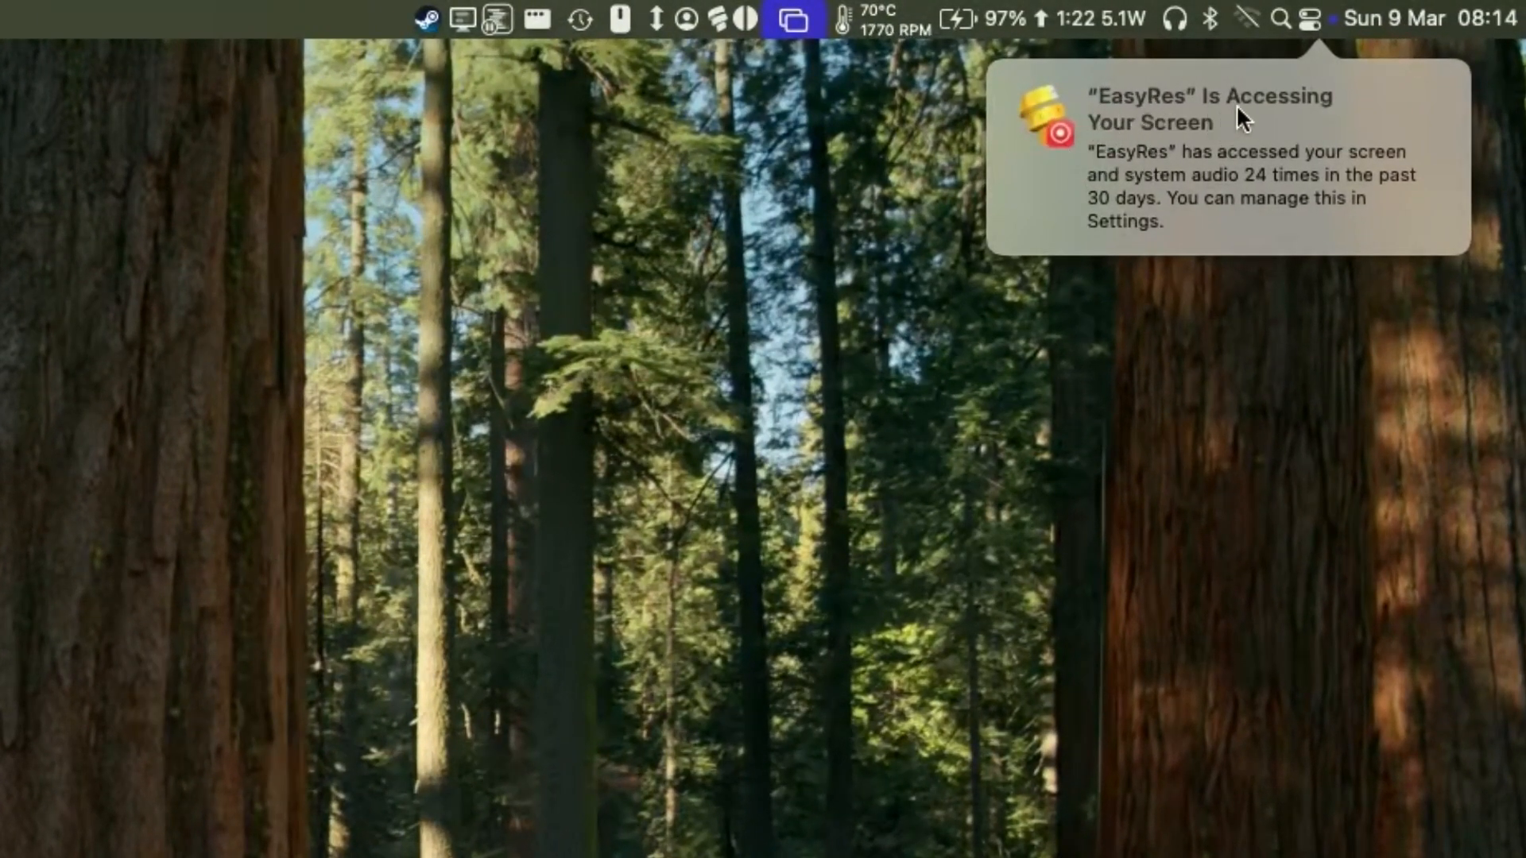
mouse_move(1007, 341)
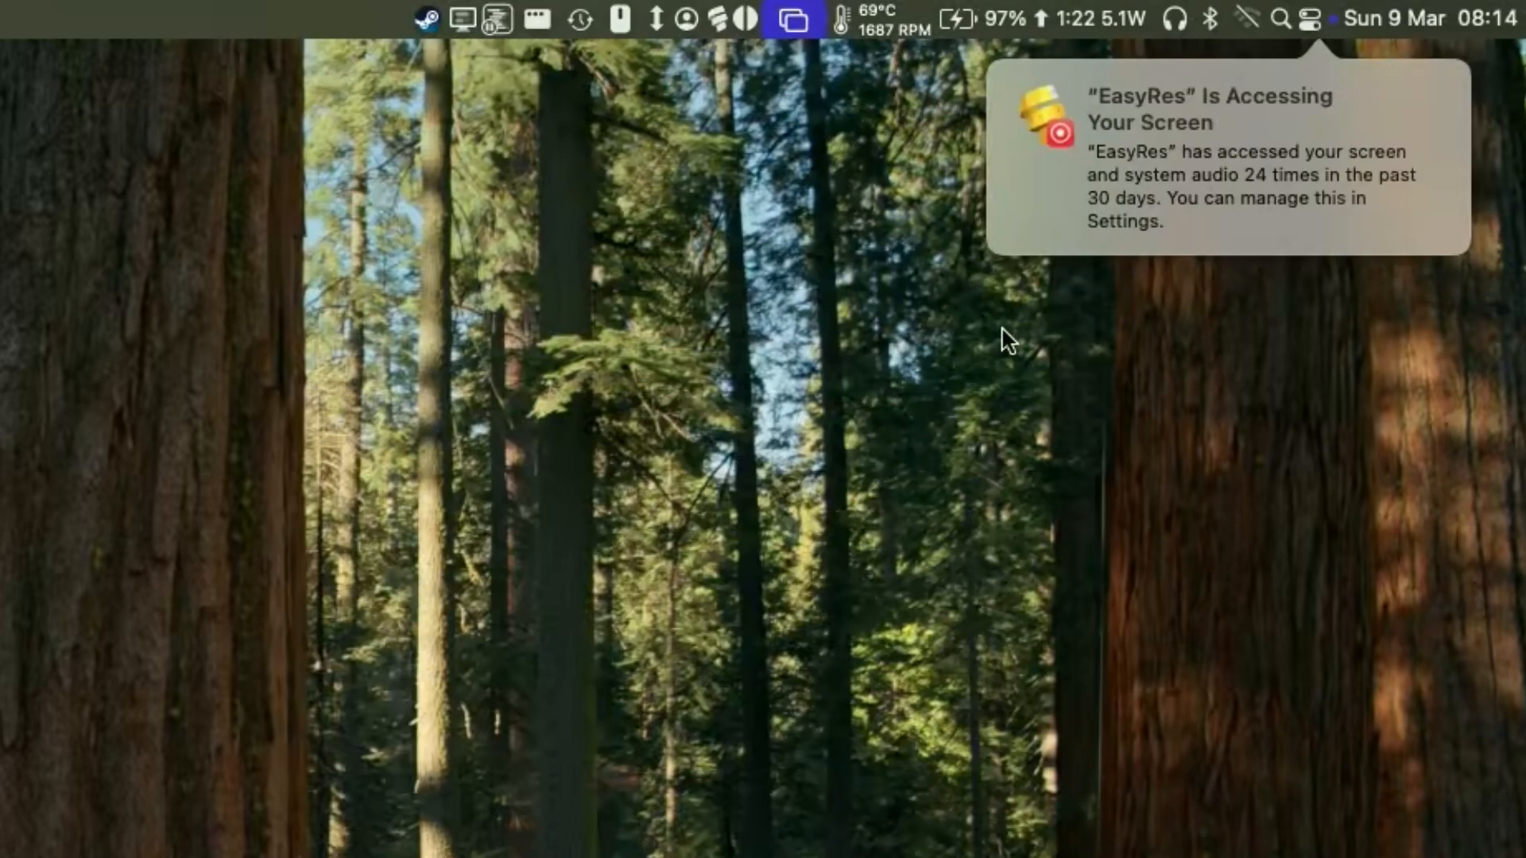
mouse_move(1217, 295)
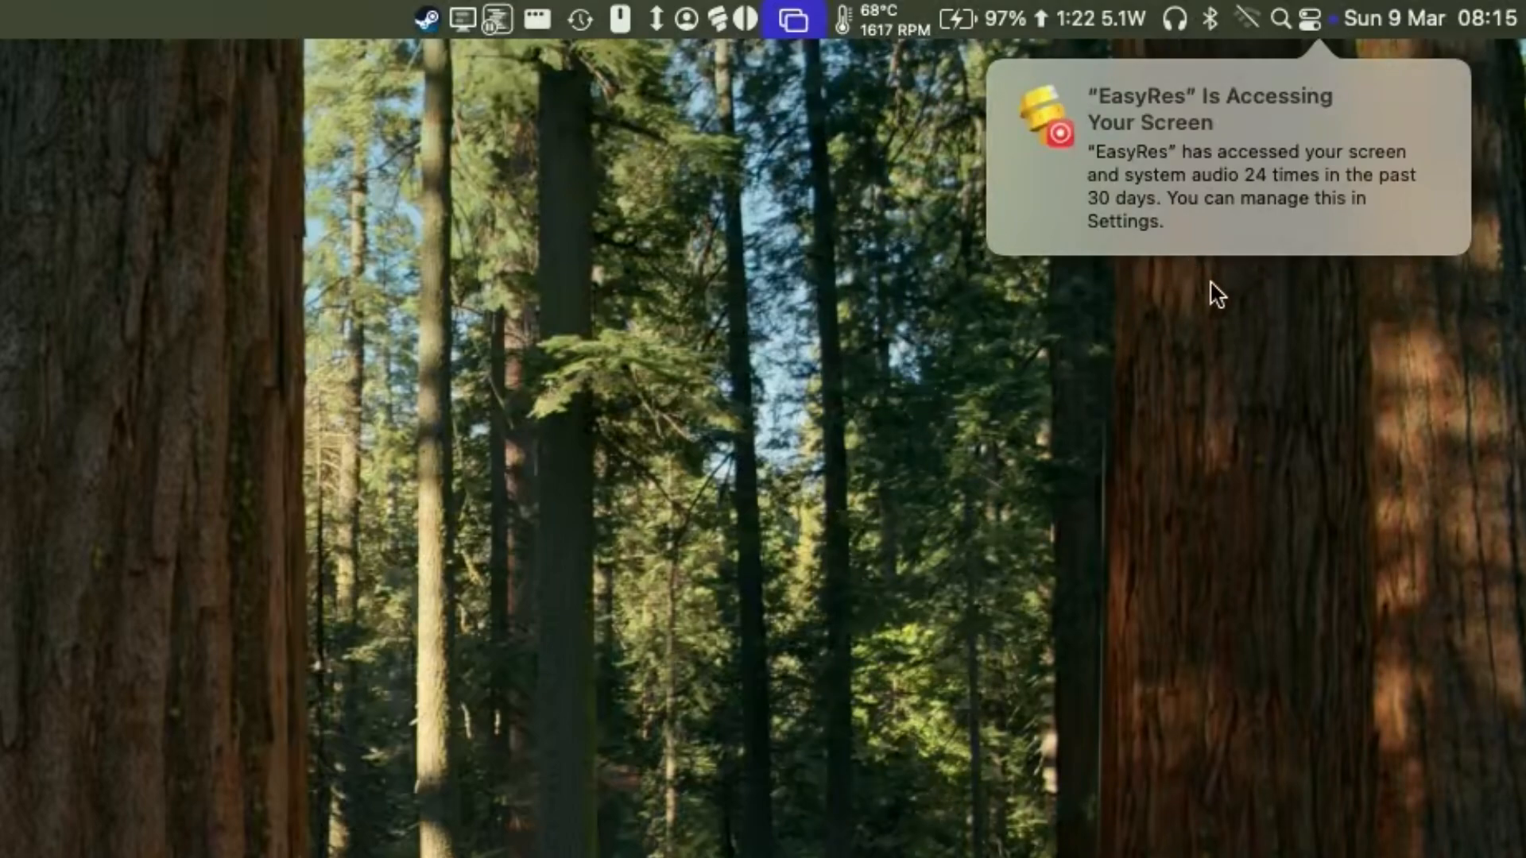
mouse_move(1111, 290)
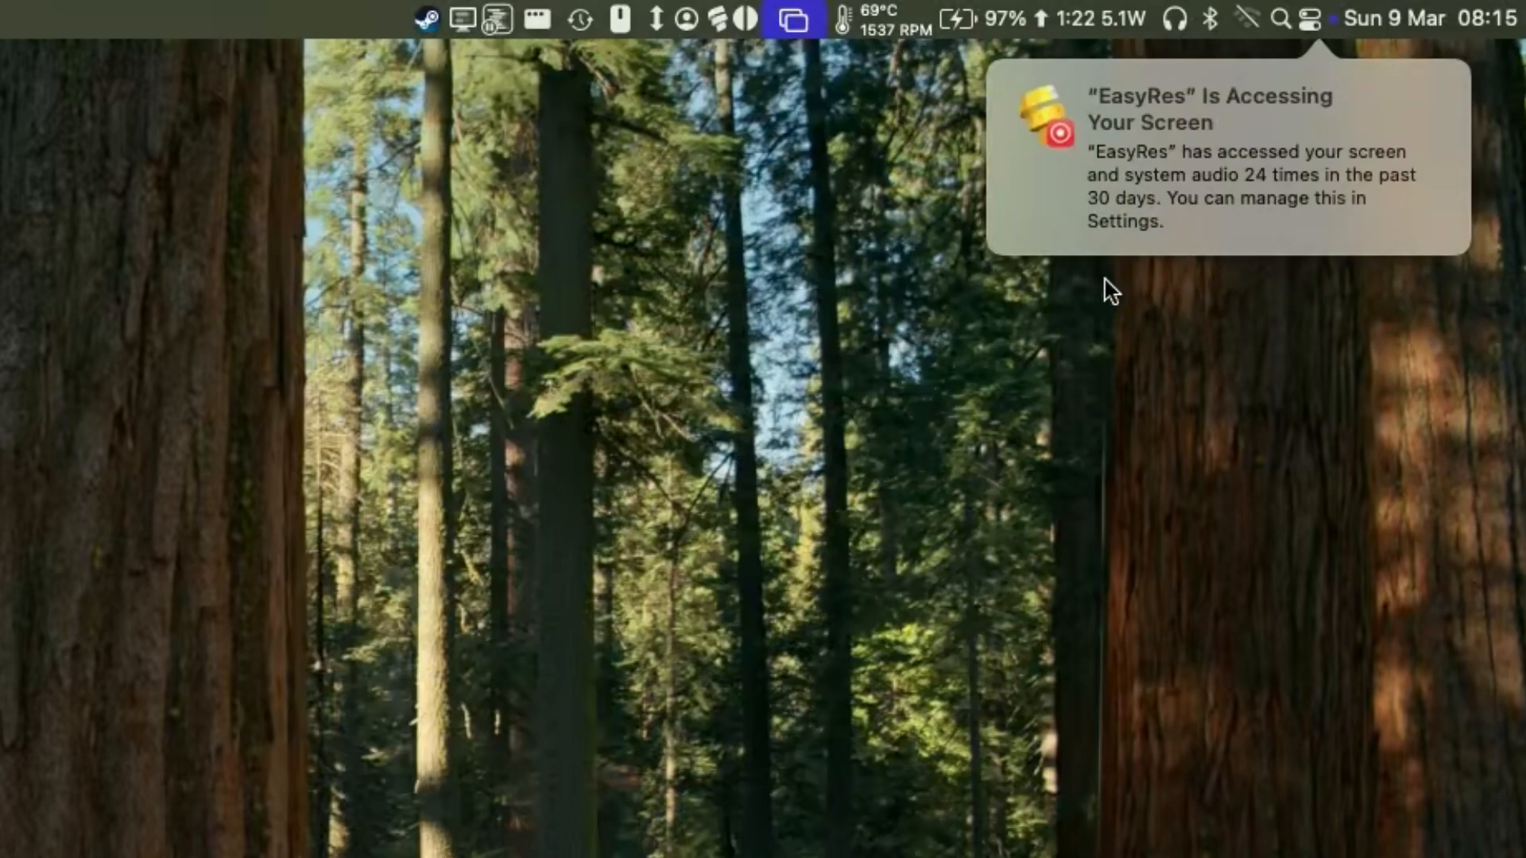
mouse_move(981, 333)
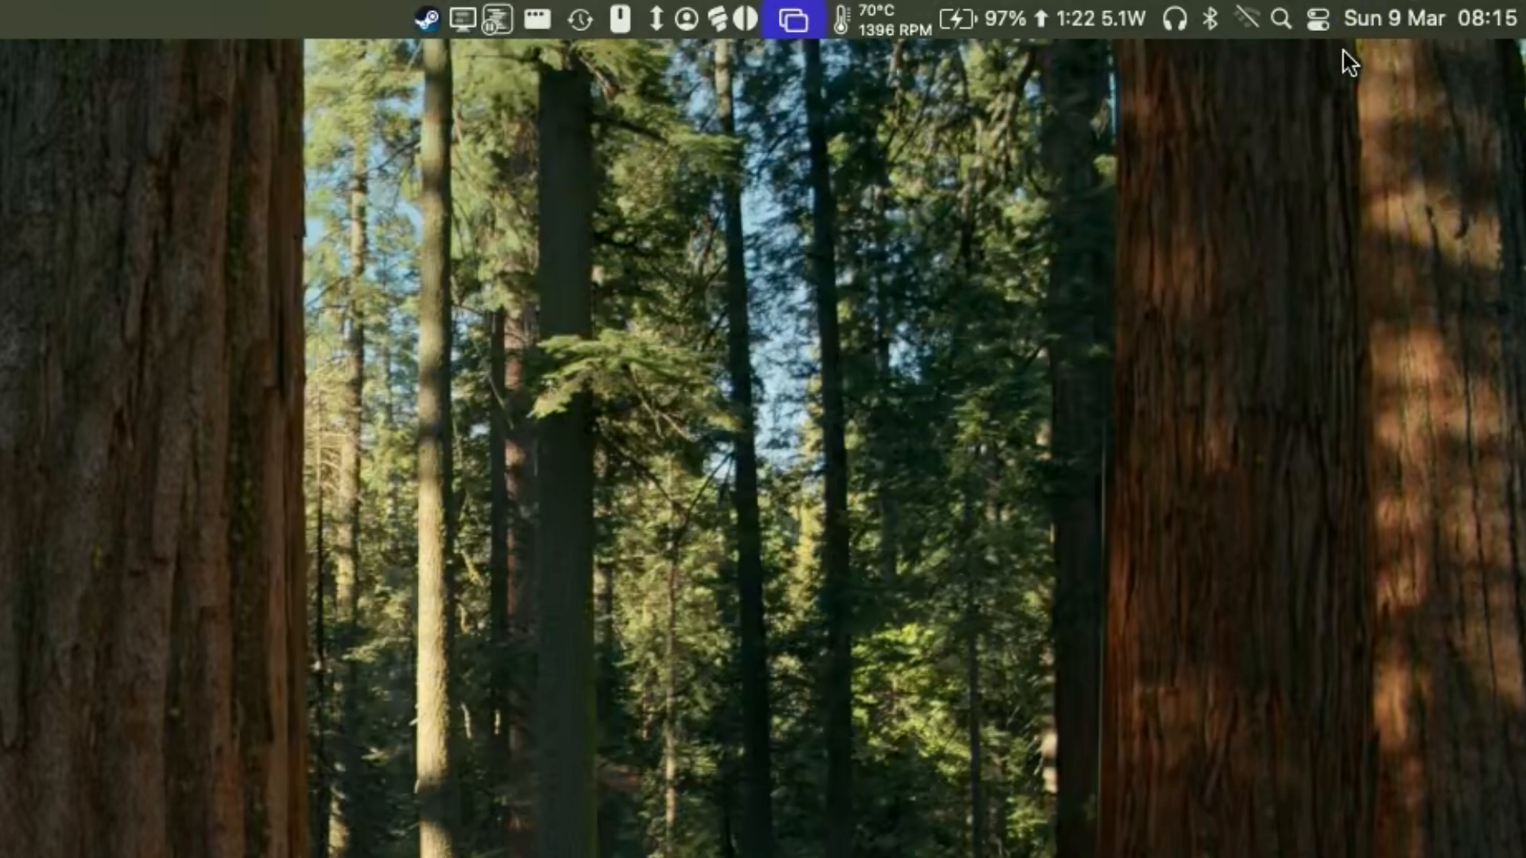
mouse_move(433, 666)
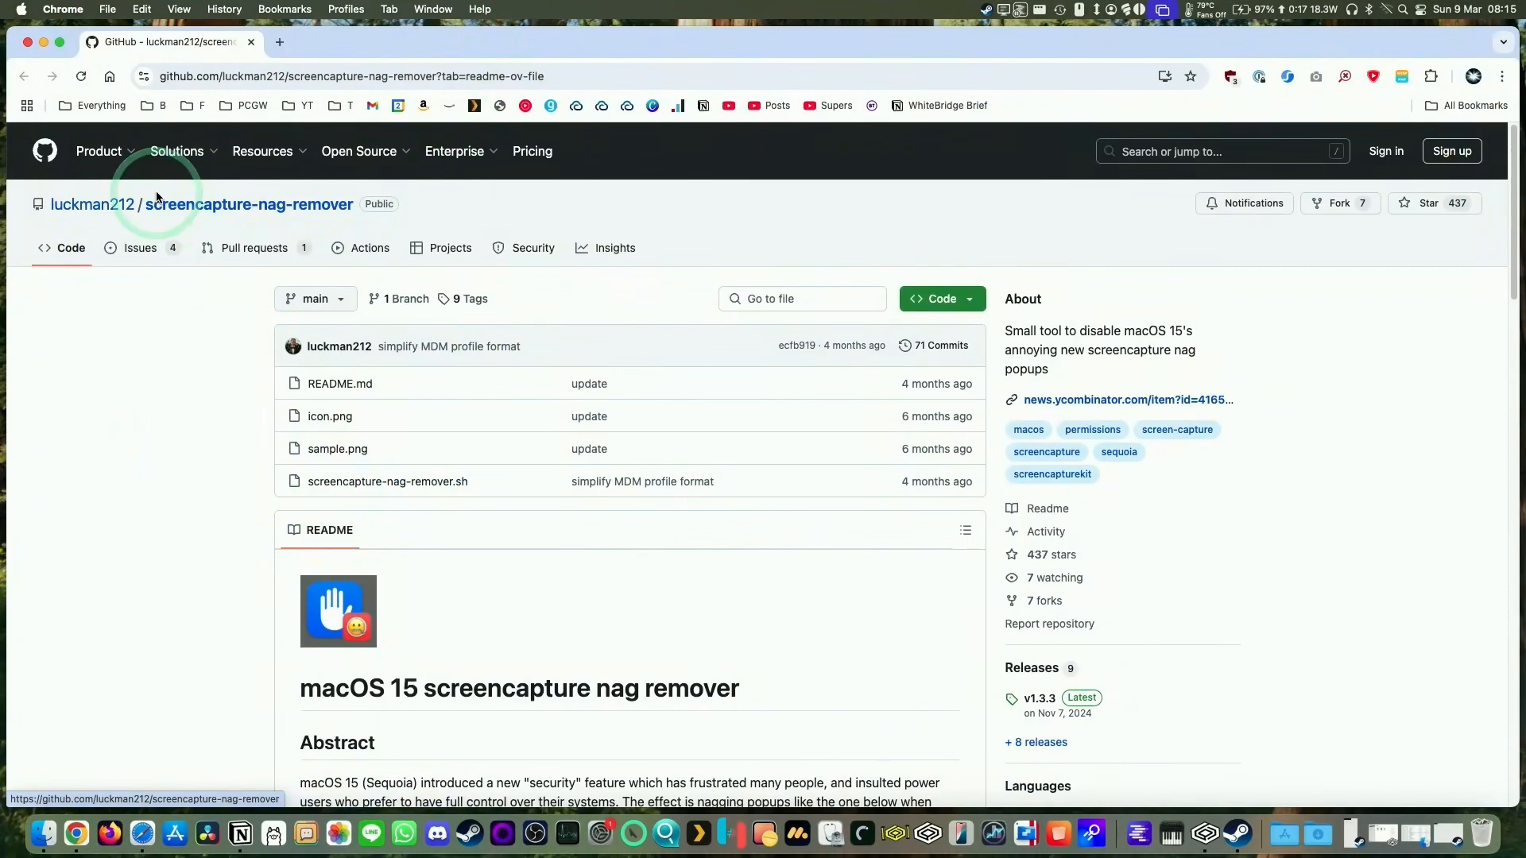
mouse_move(372, 208)
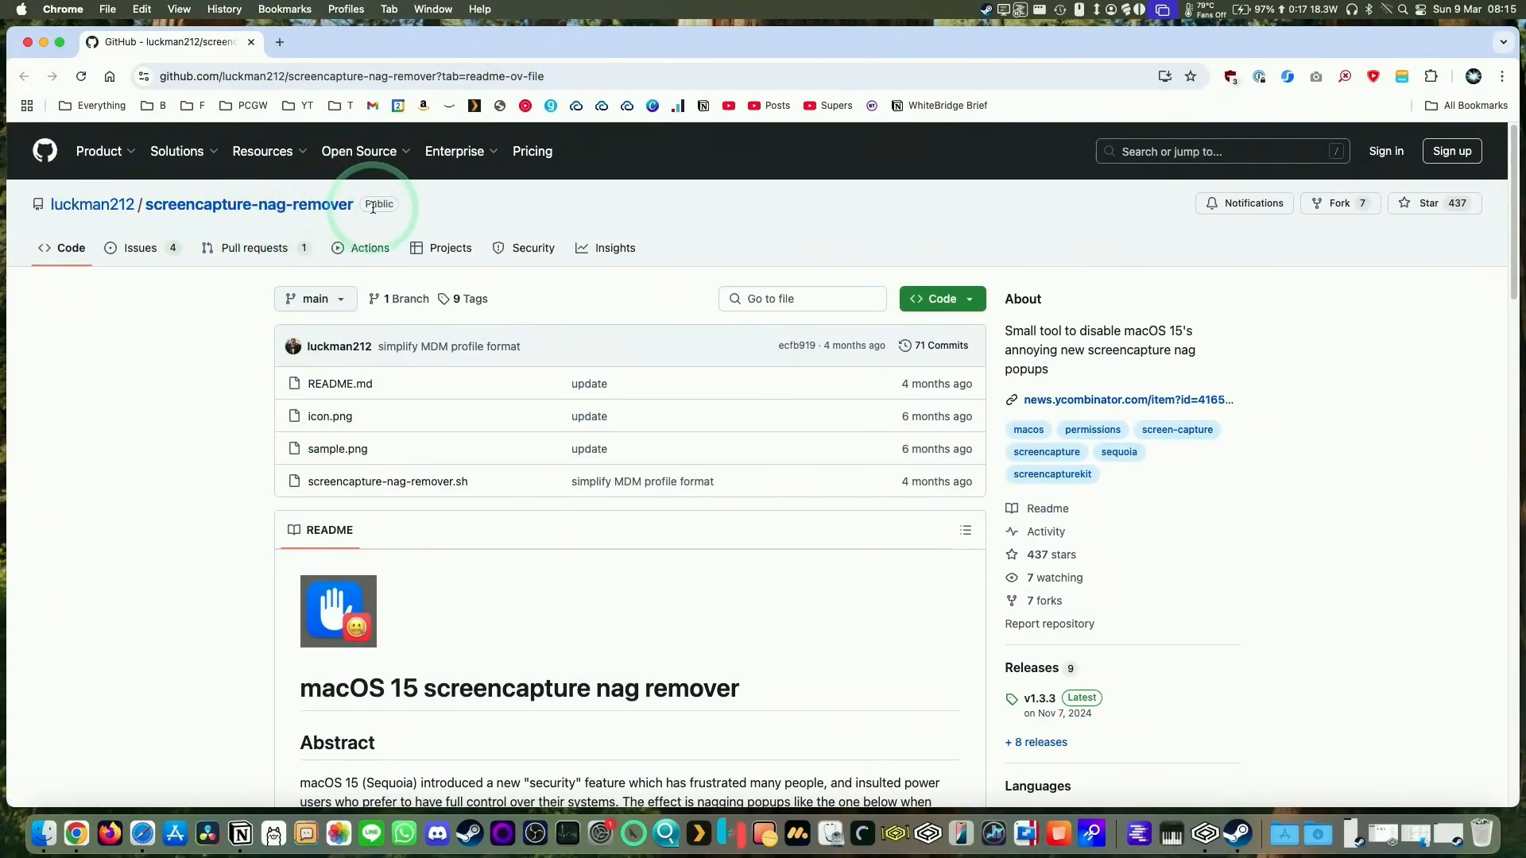
scroll("down", 3)
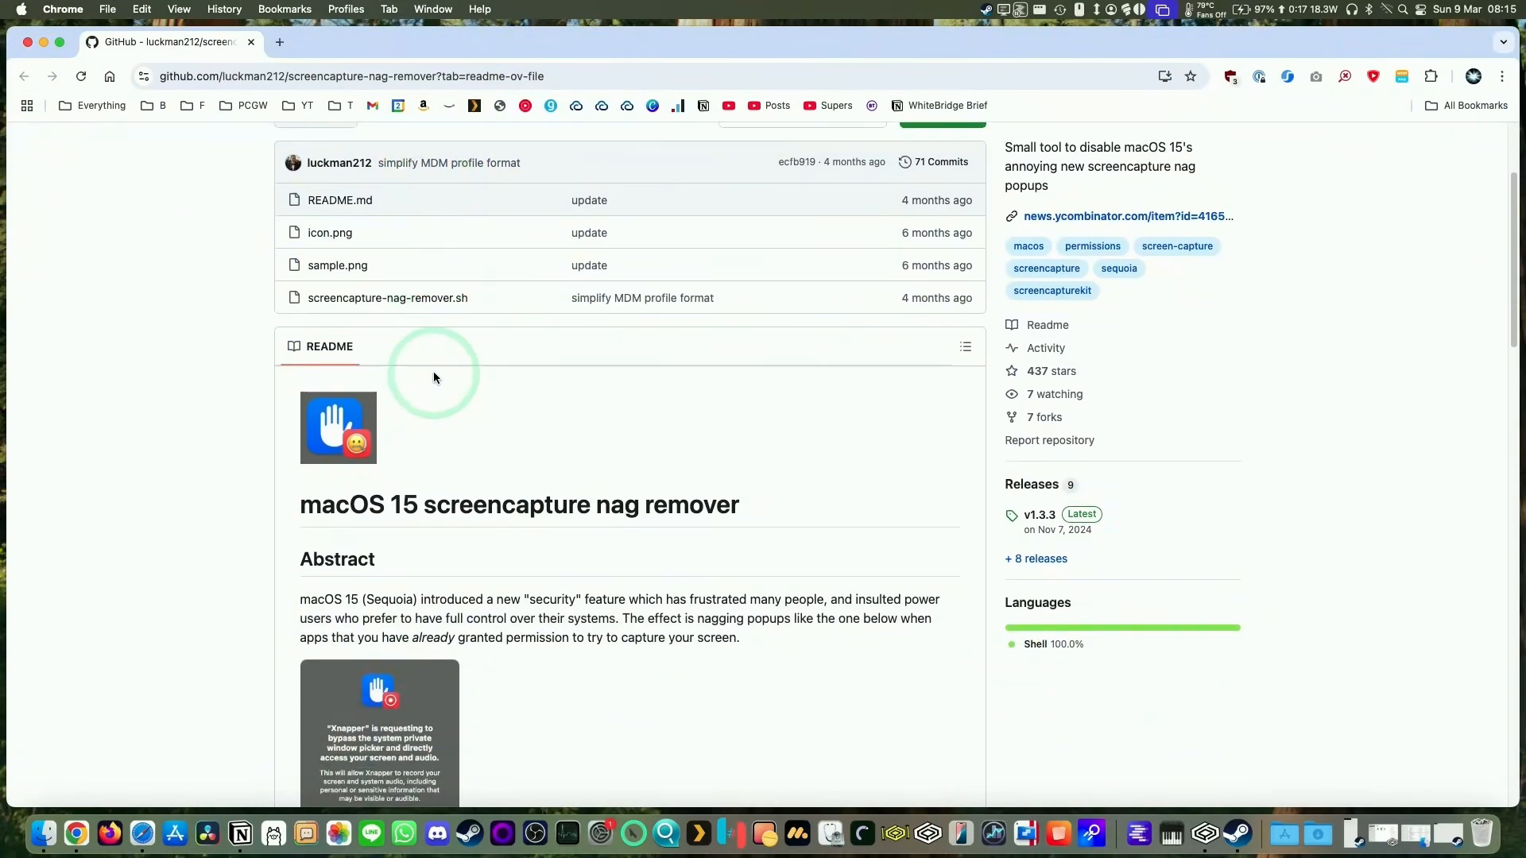
scroll("down", 3)
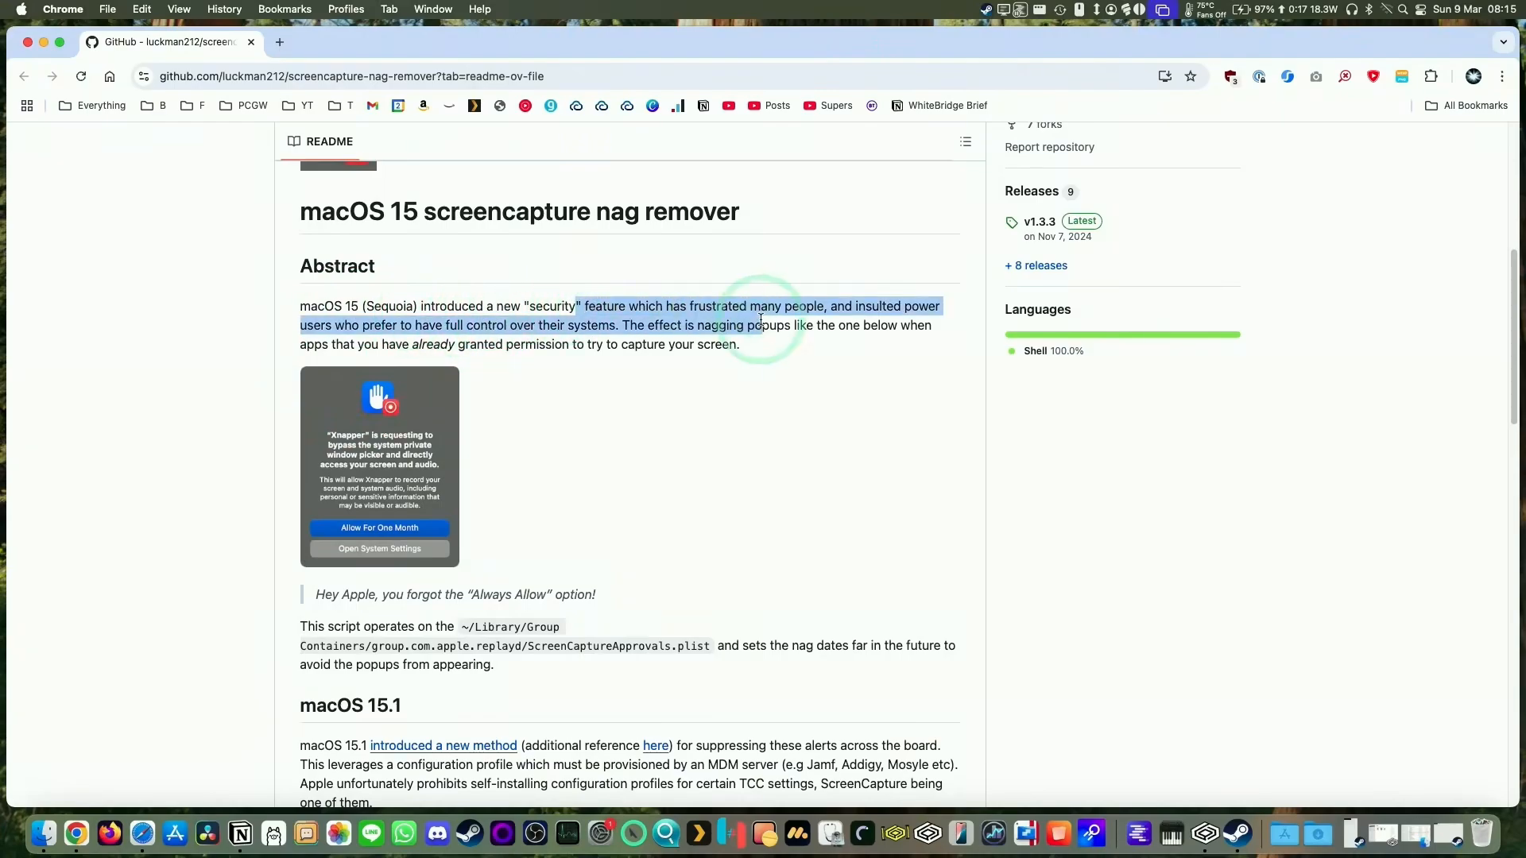
scroll("down", 3)
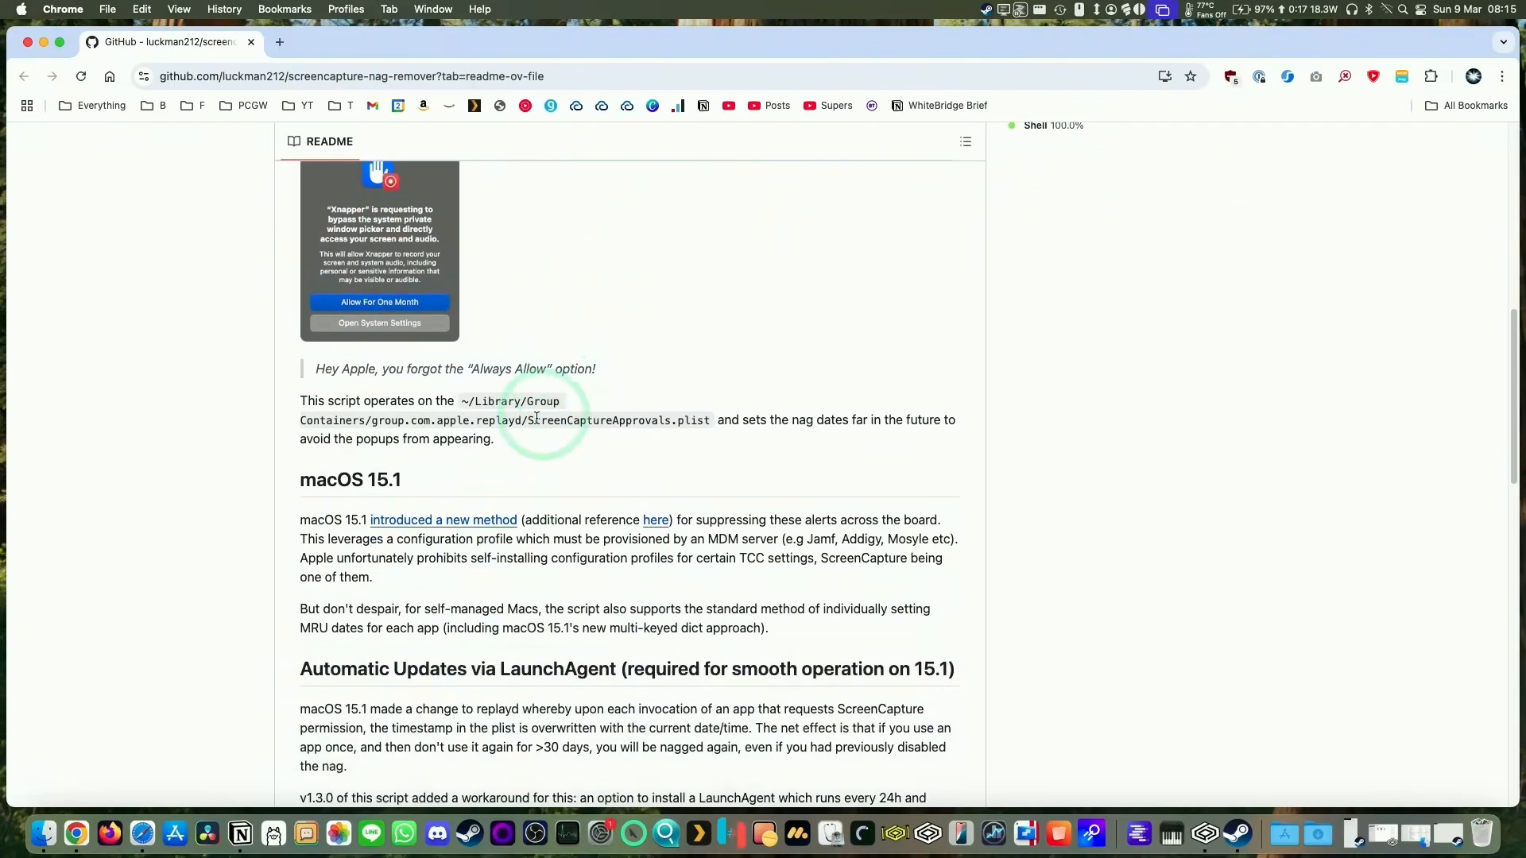
scroll("down", 3)
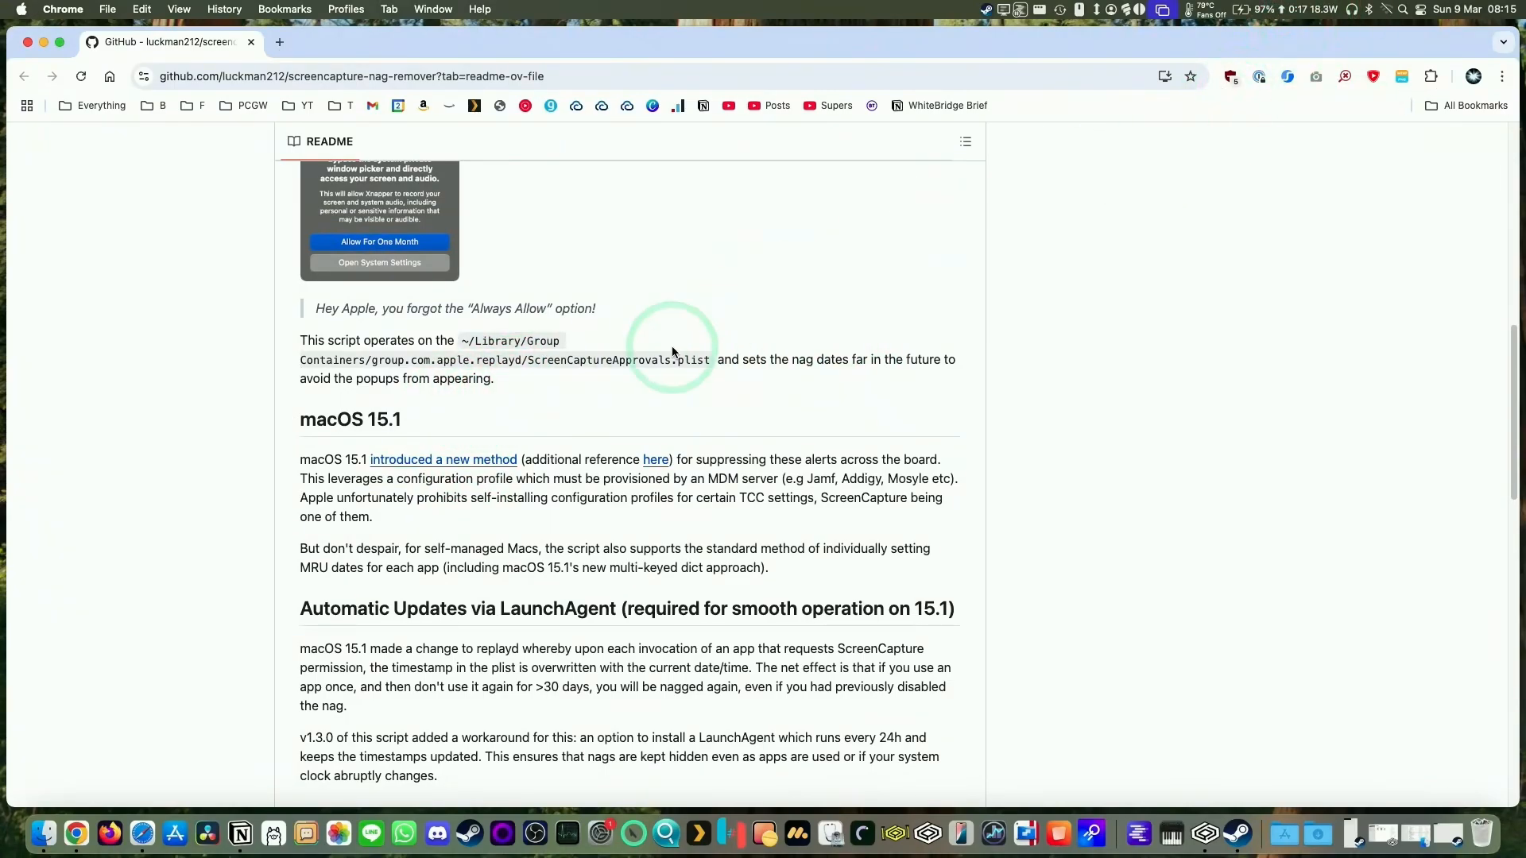
scroll("down", 3)
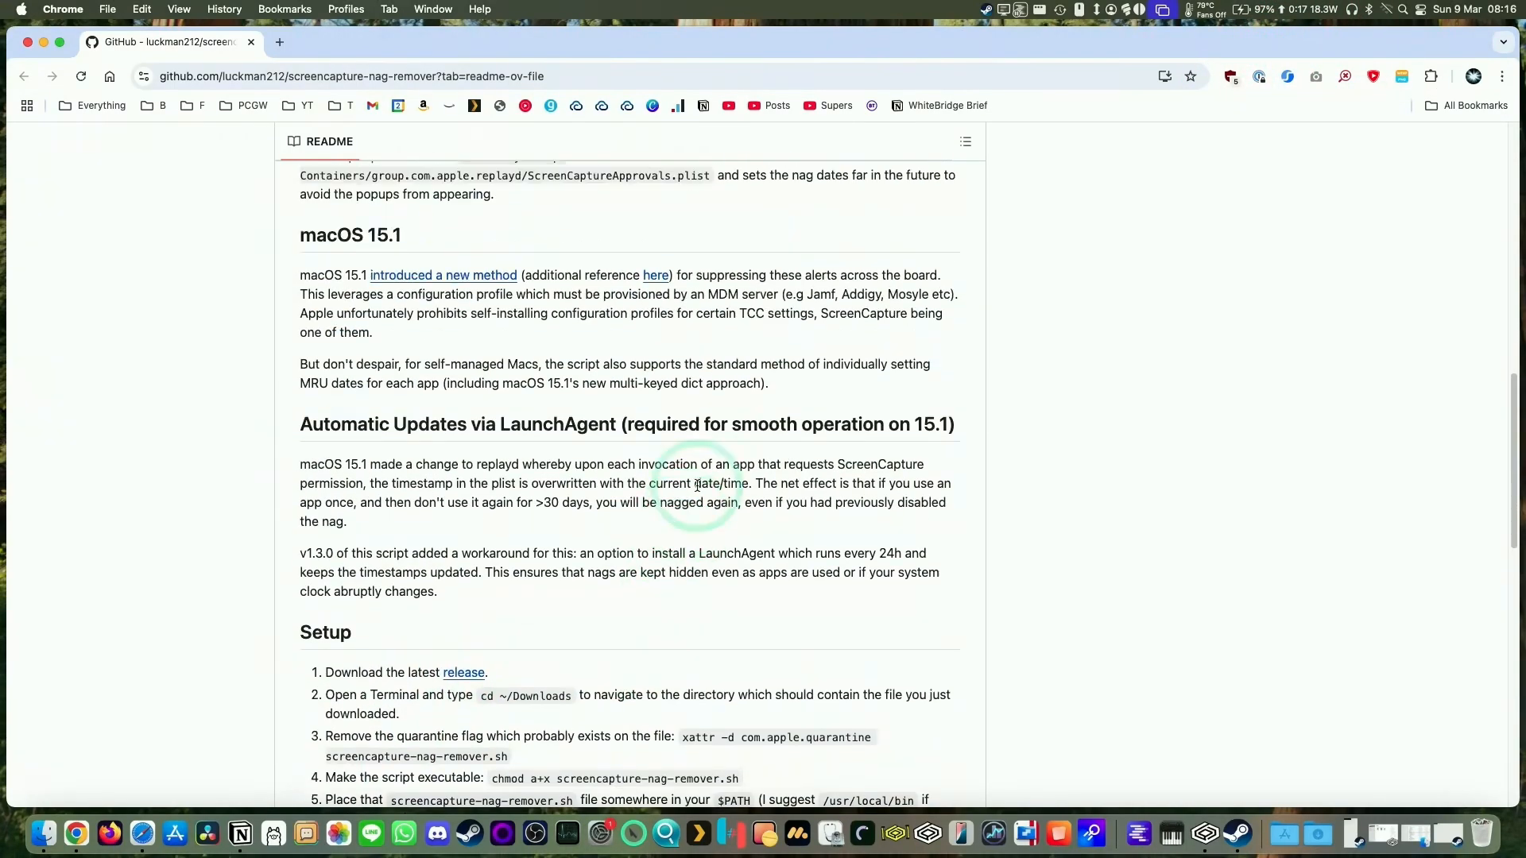
scroll("up", 3)
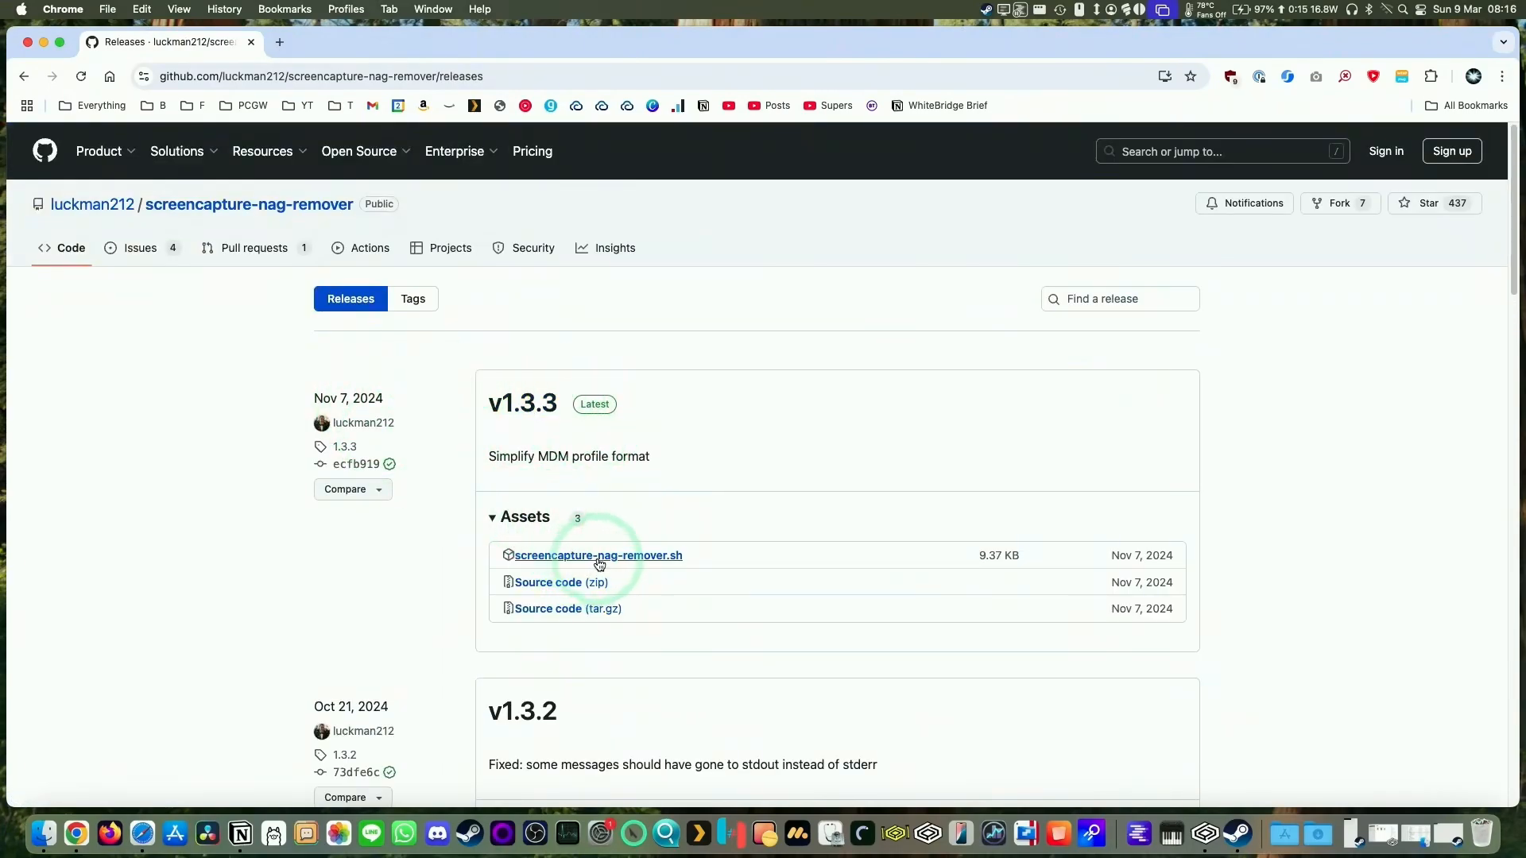
Download the v1.3.3 screencapture-nag-remover.sh asset and save it to Downloads
left_click(598, 555)
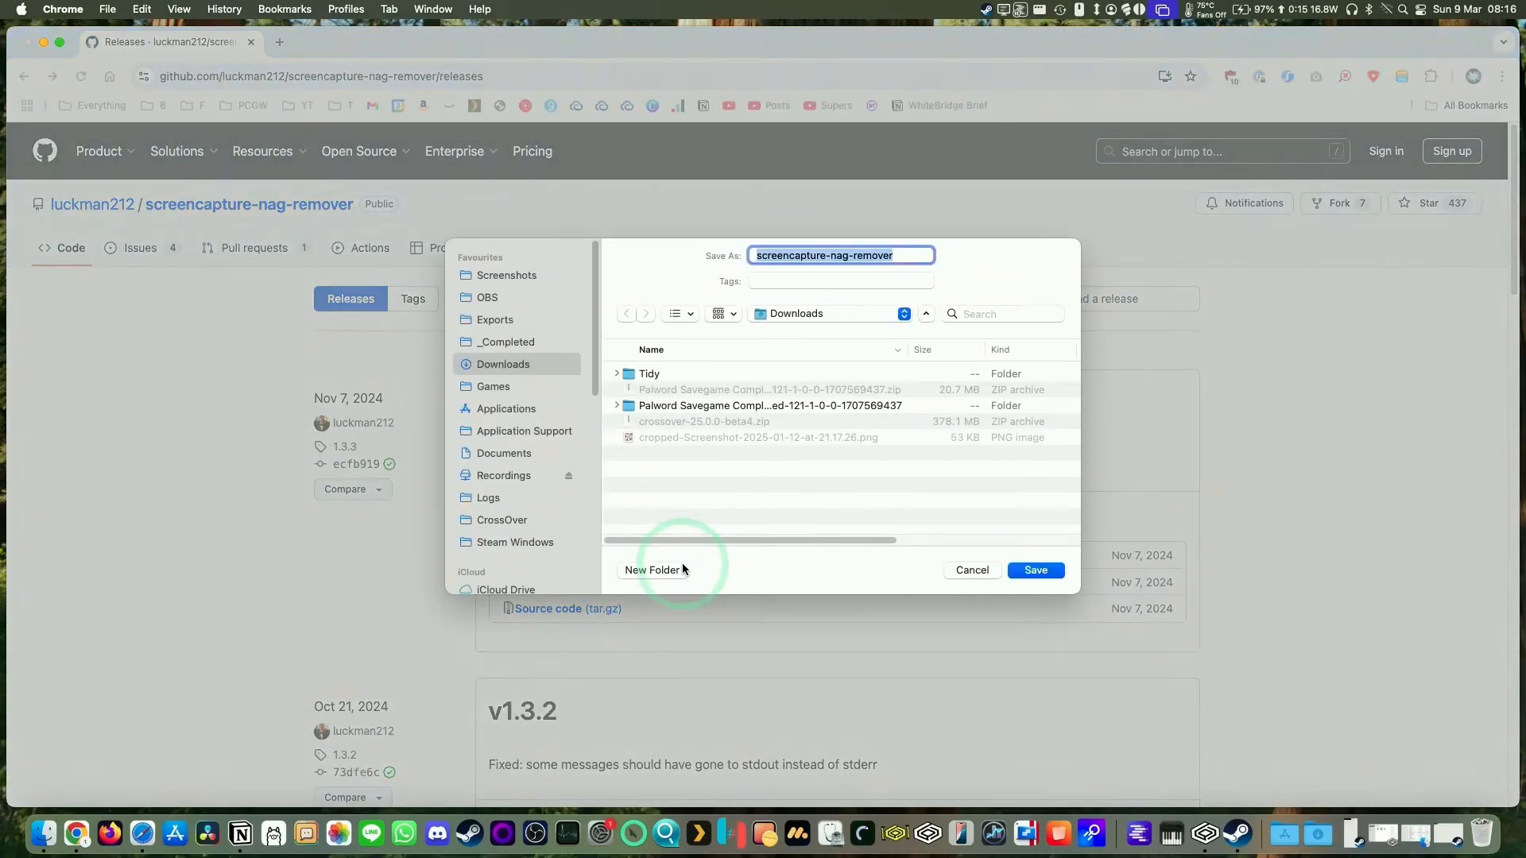
left_click(1035, 570)
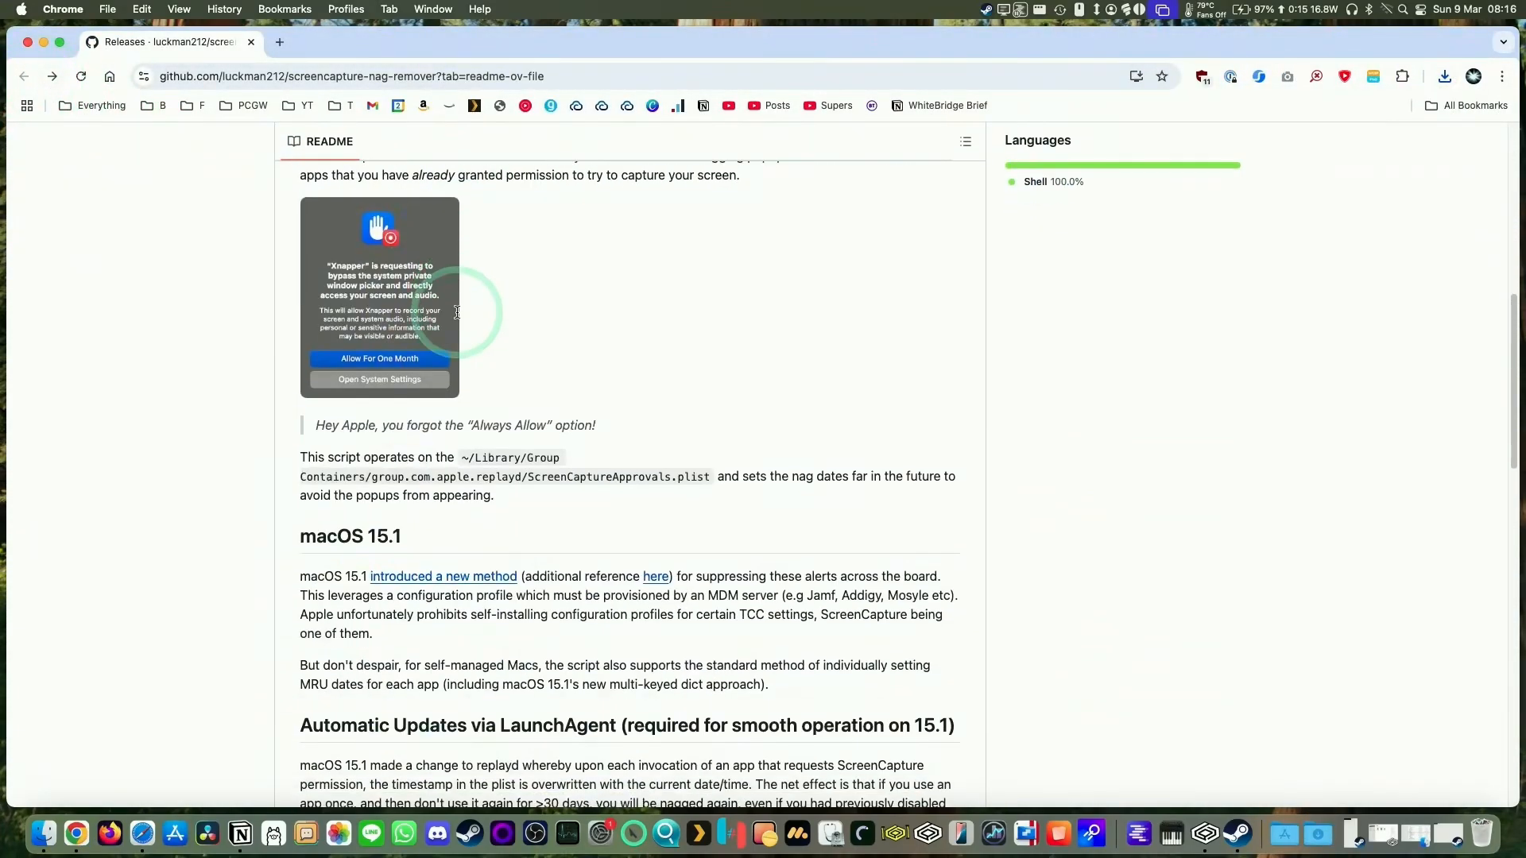
scroll("down", 3)
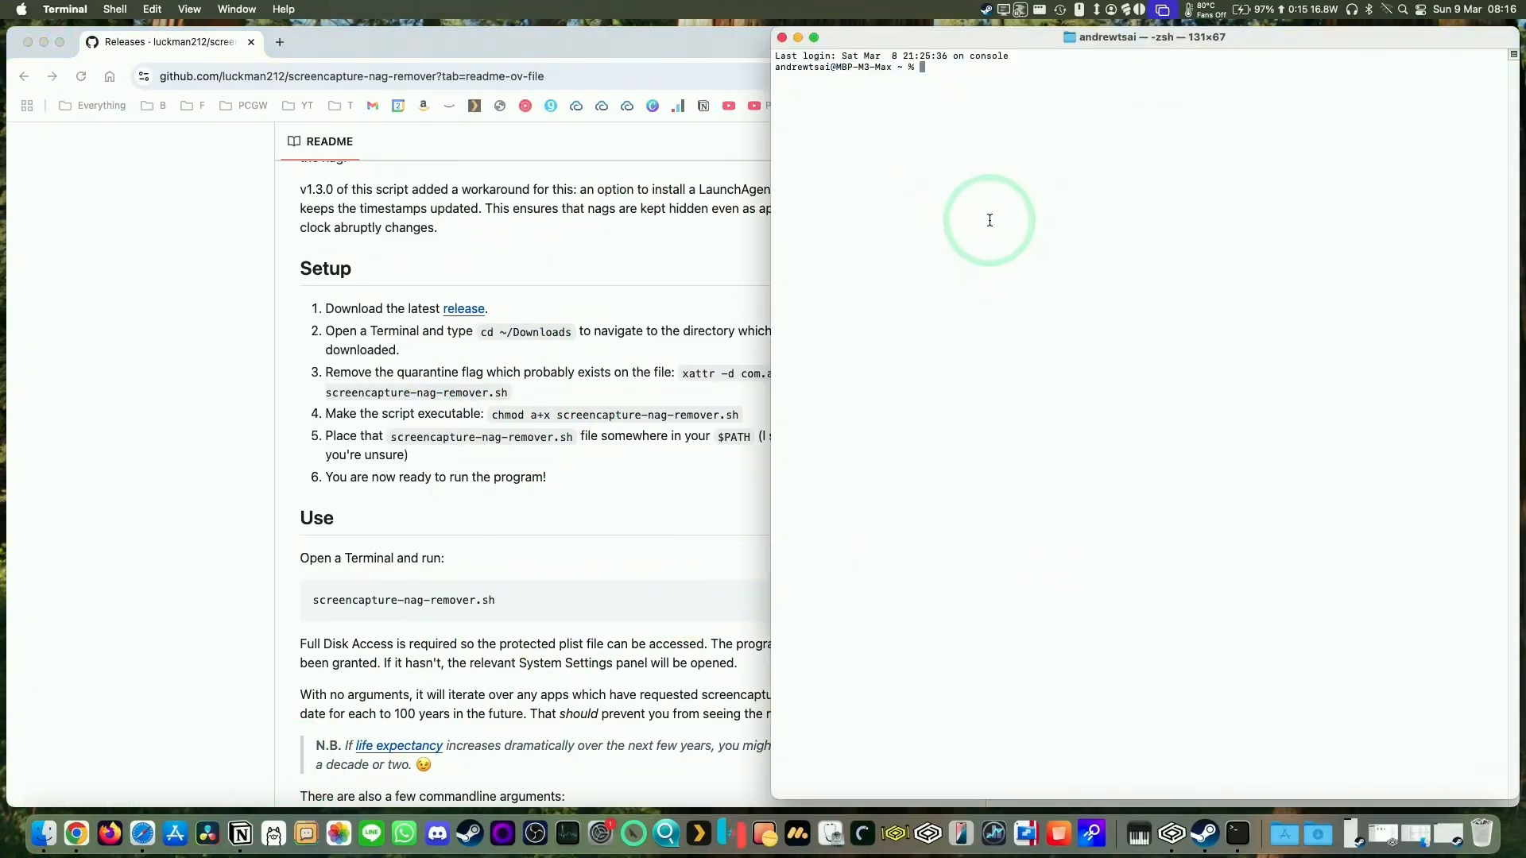
Change into ~/Downloads, list its files and select screencapture-nag-remover.sh in the listing
type("cd ~/Downloads")
type("ls")
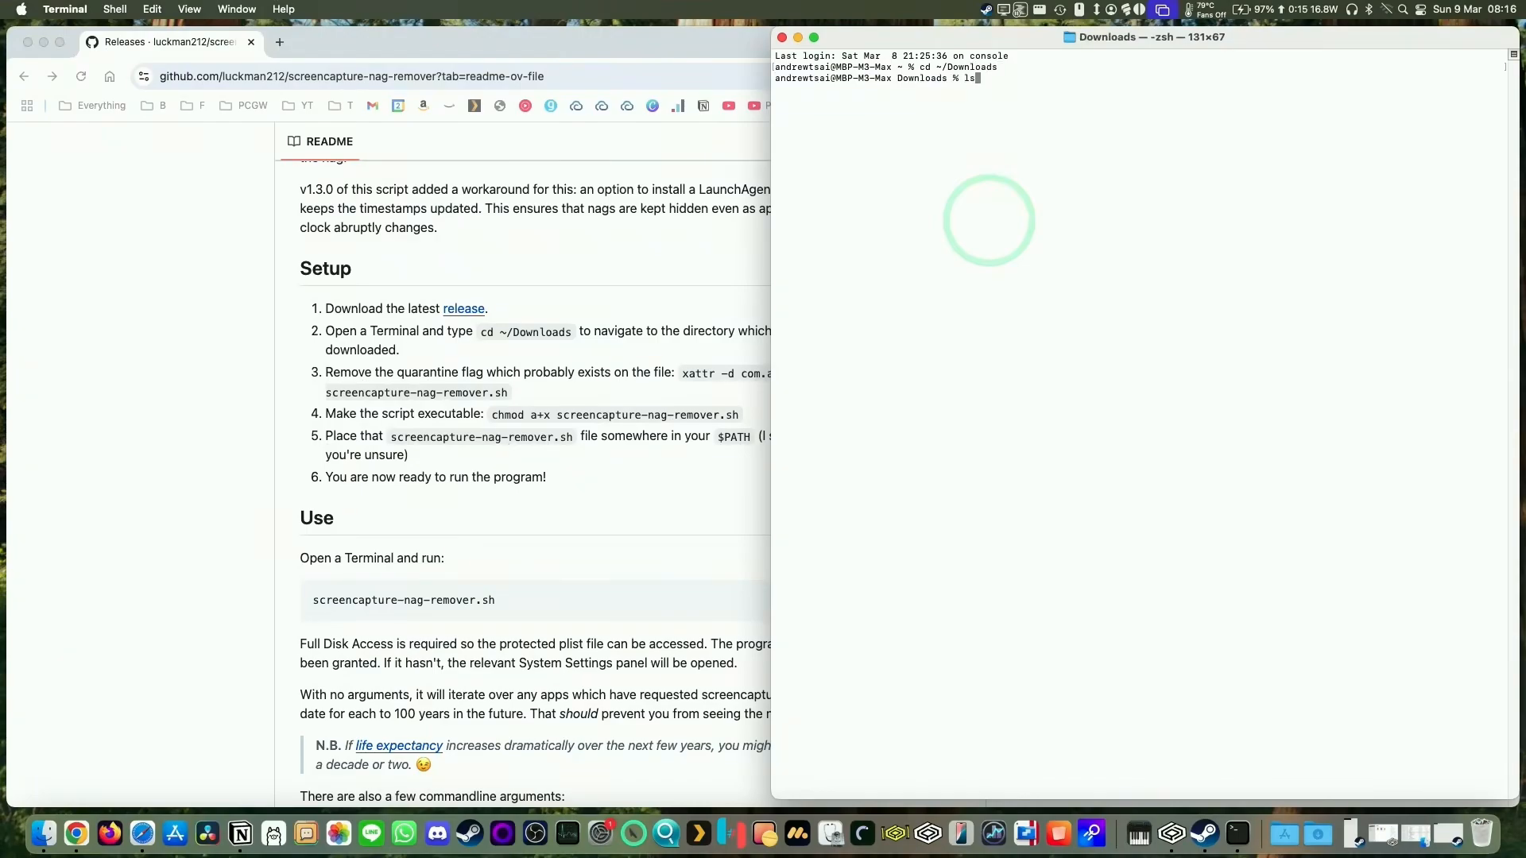
key("Return")
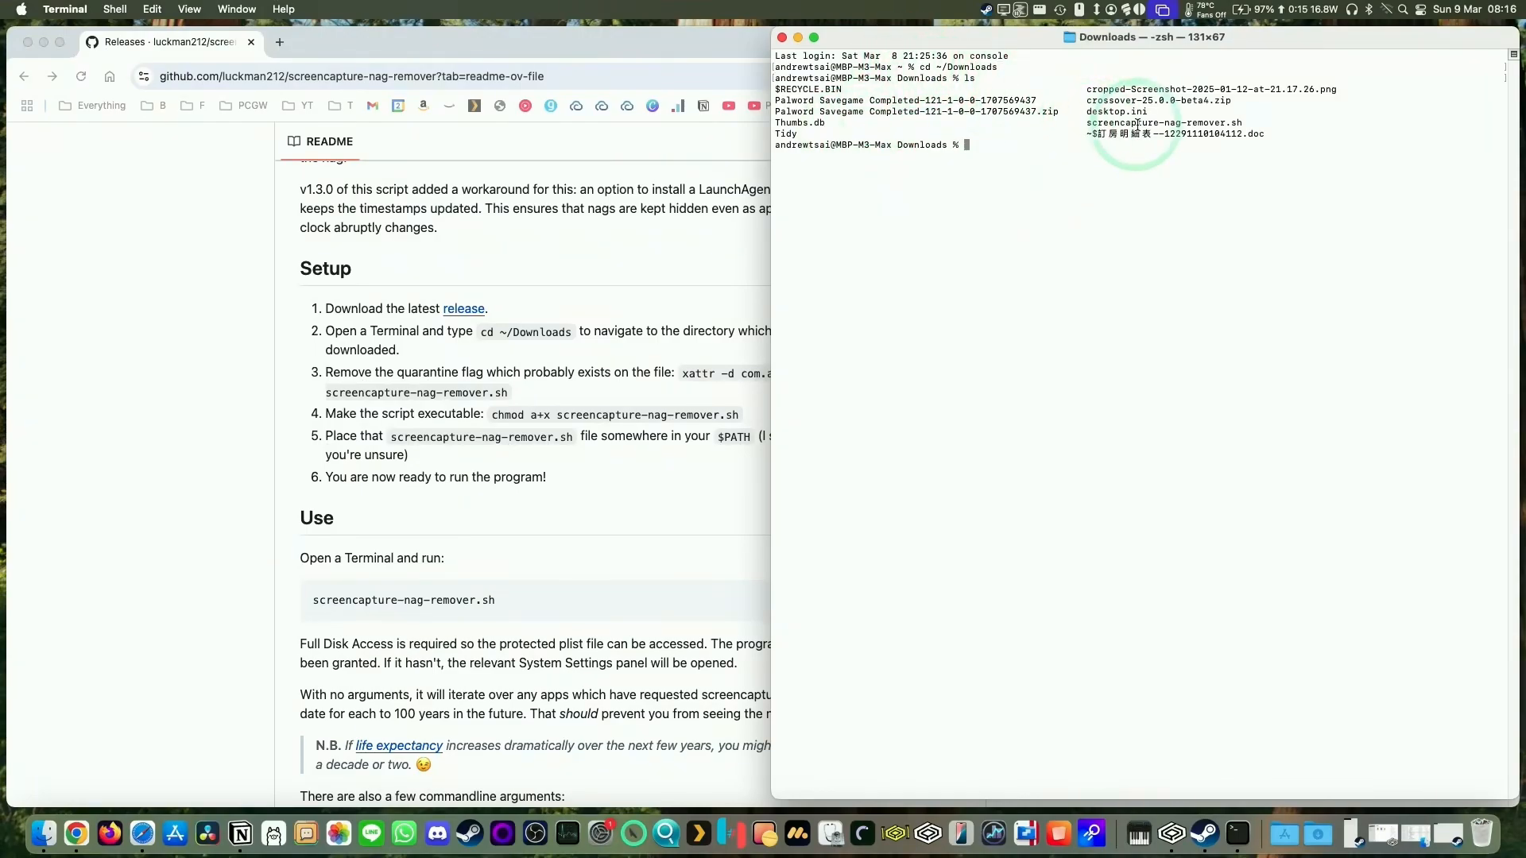
double_click(1165, 122)
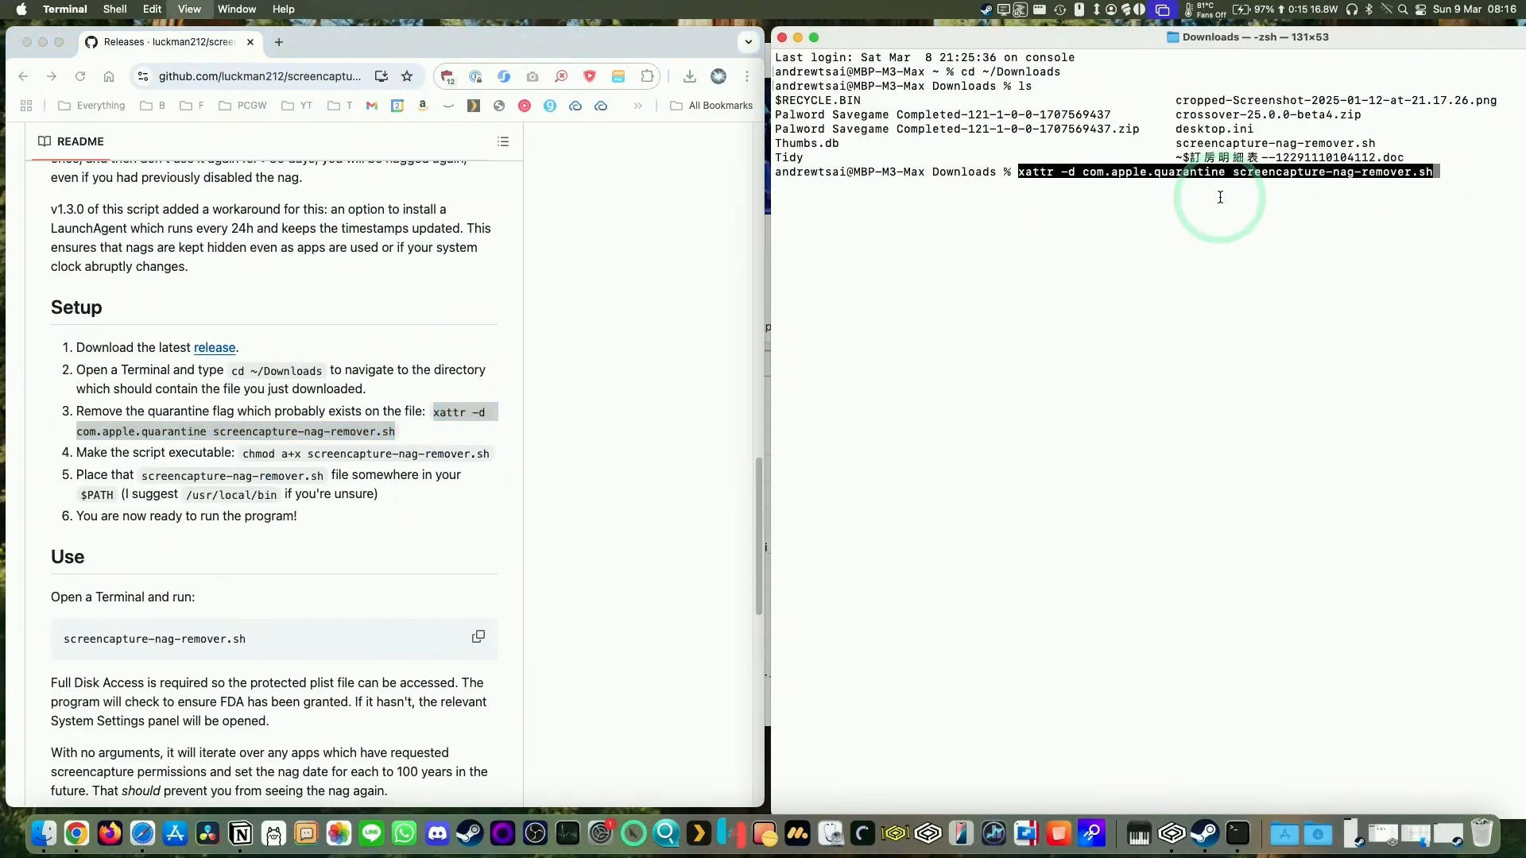
Run xattr -d com.apple.quarantine on the script, then return to the setup instructions in Chrome
key("Return")
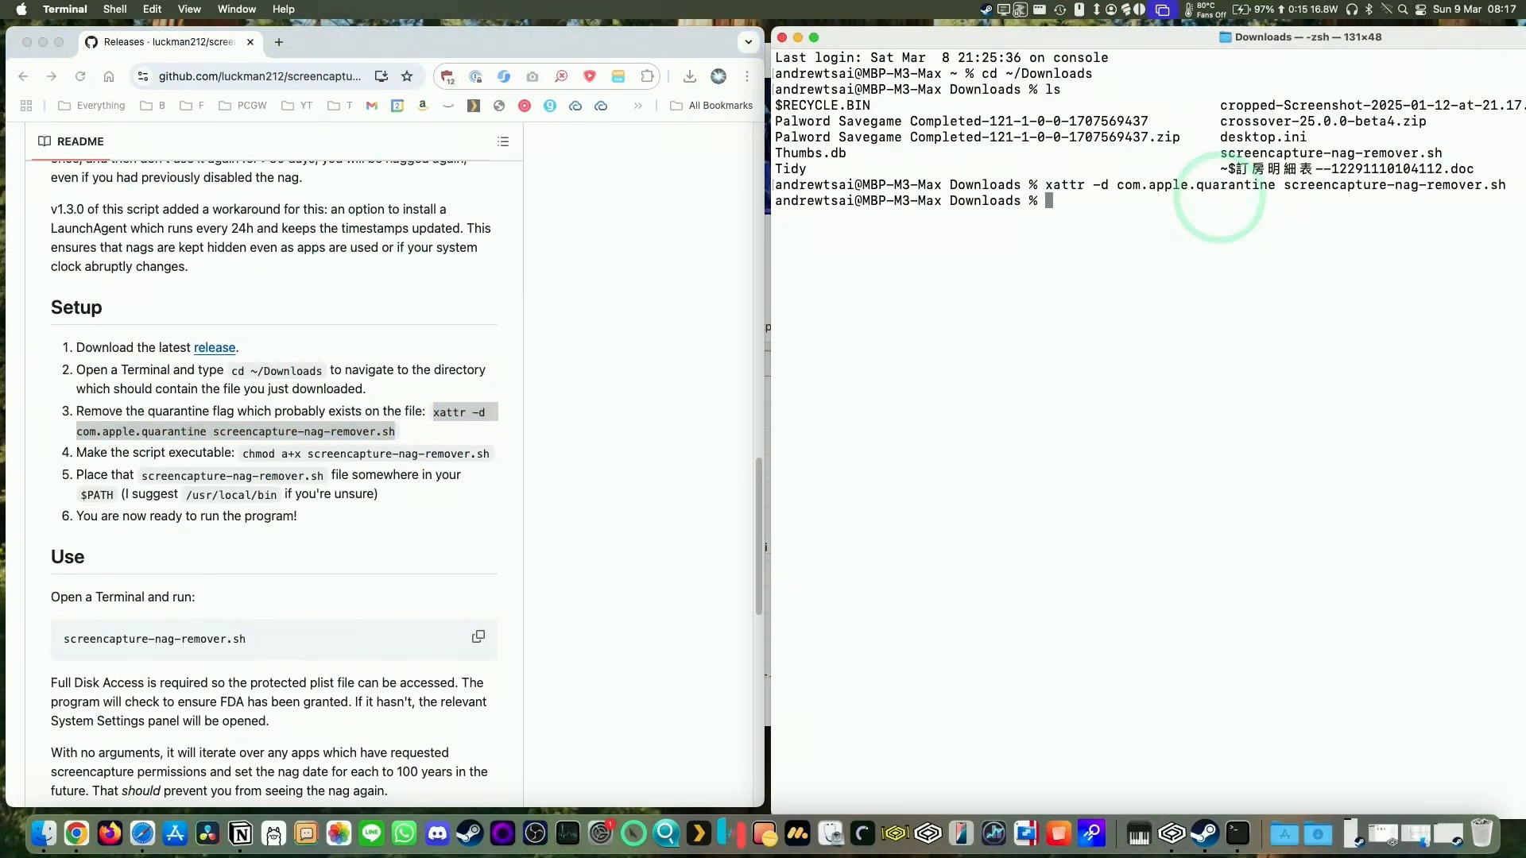
mouse_move(1054, 236)
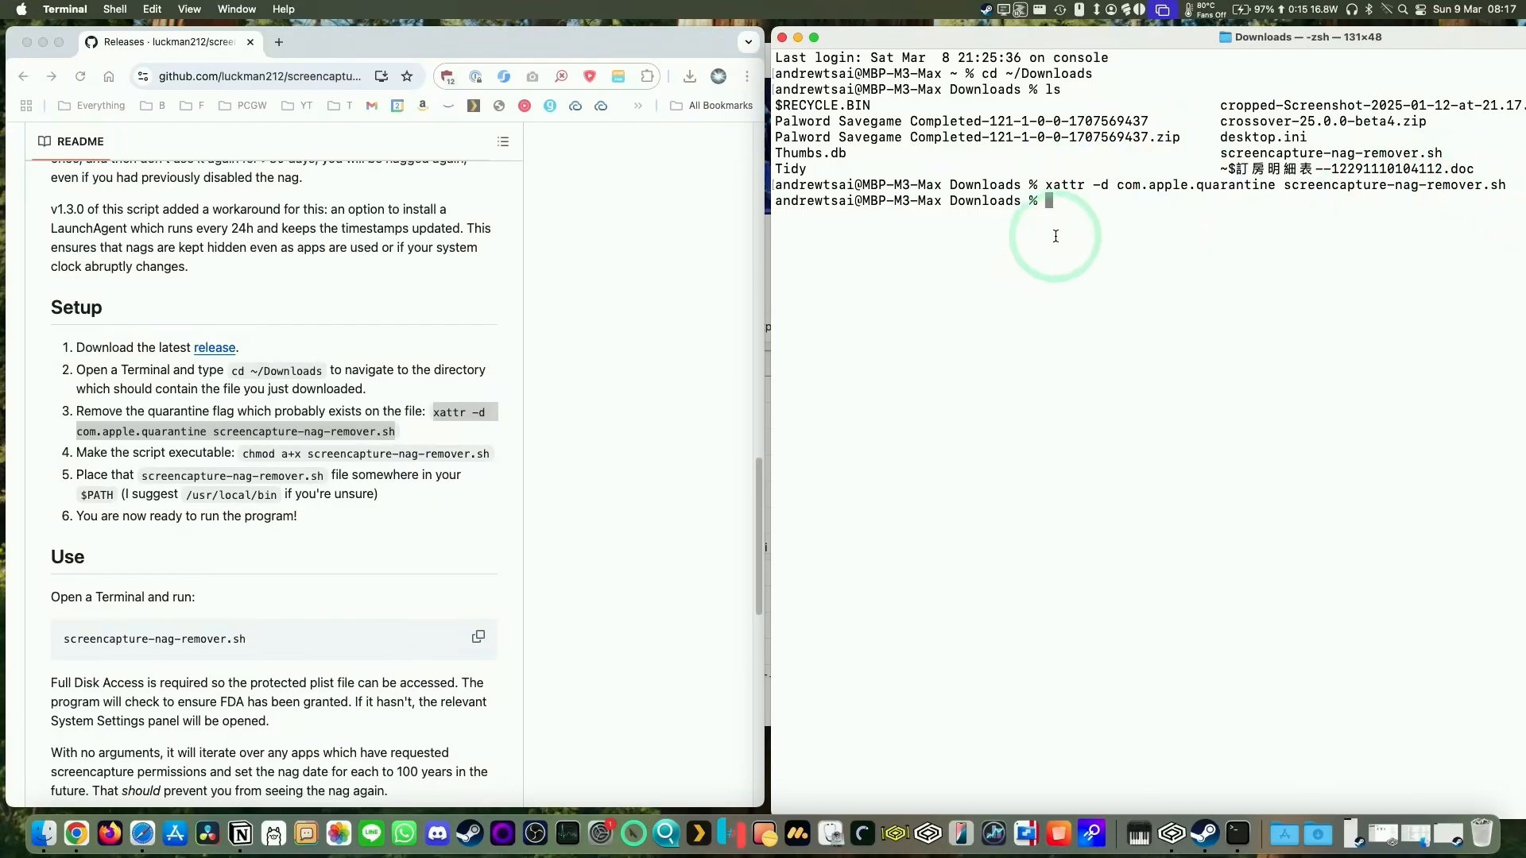
left_click(243, 458)
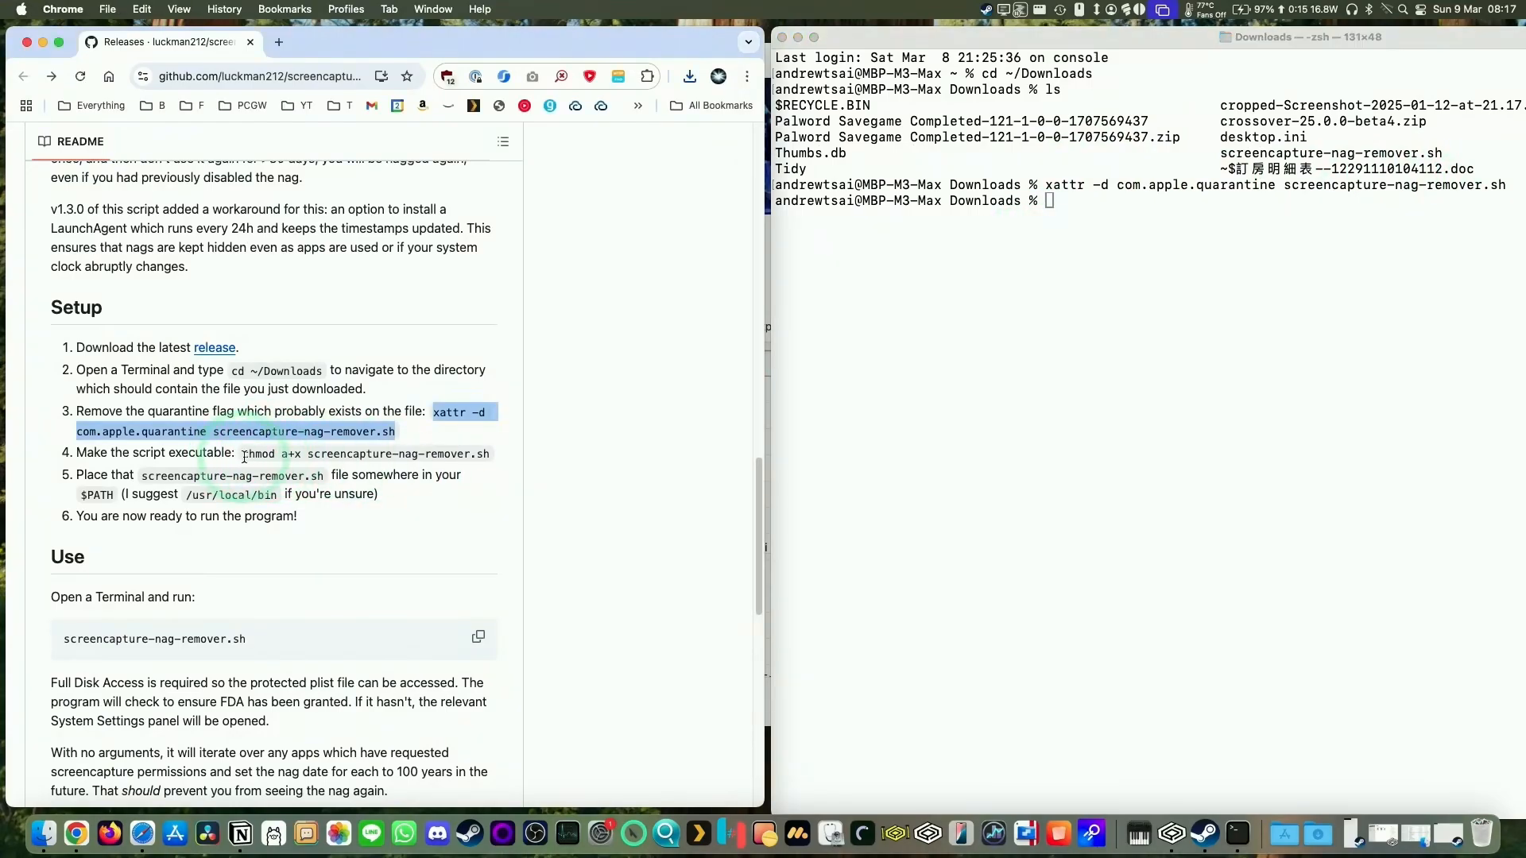
left_click(642, 399)
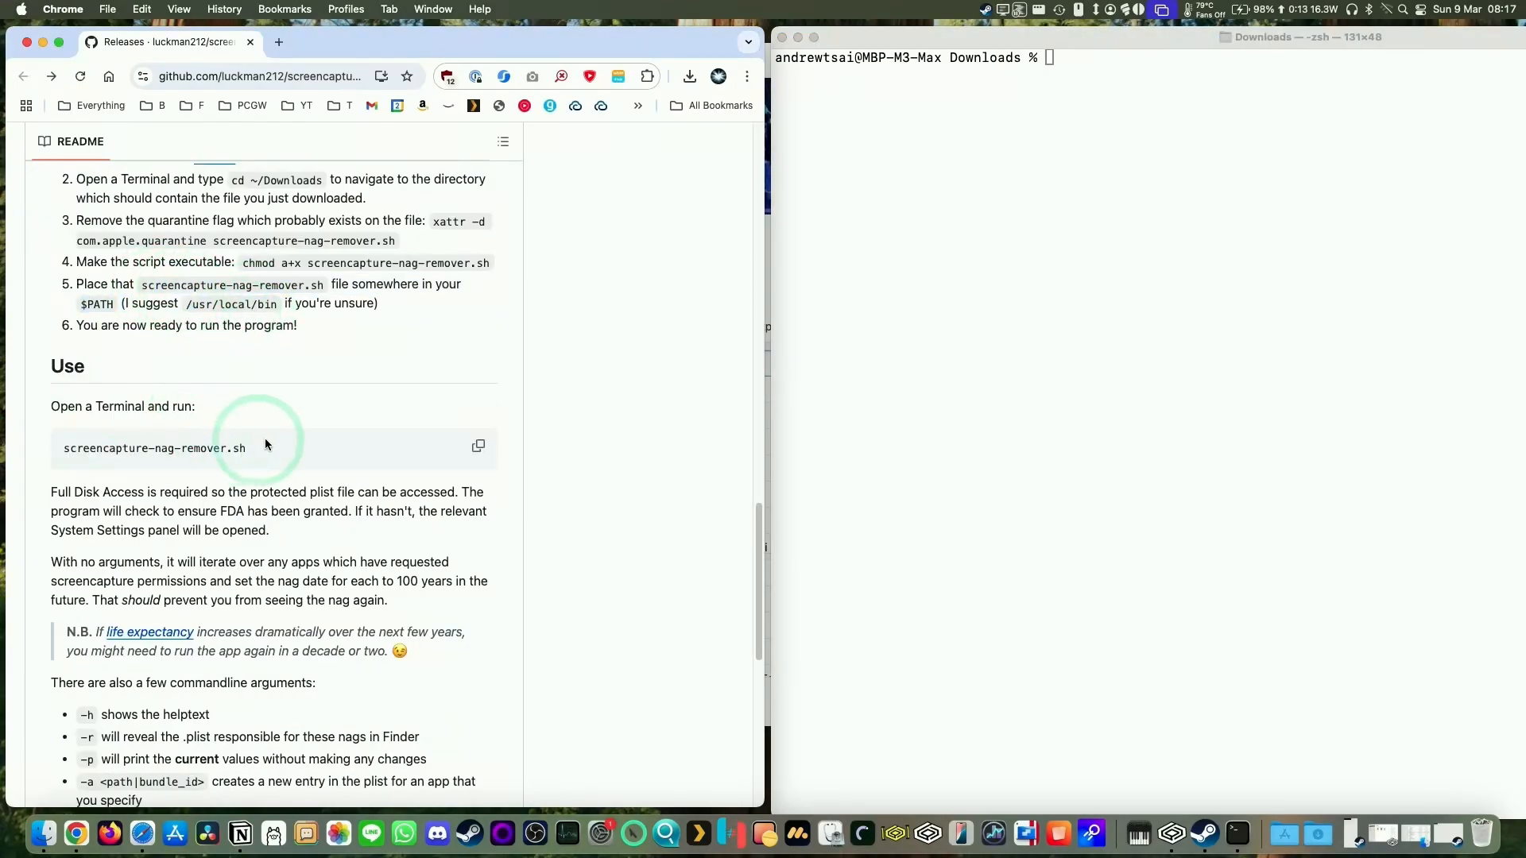
Enter ./screencapture-nag-remover.sh at the Downloads prompt and grant Terminal Full Disk Access
double_click(154, 448)
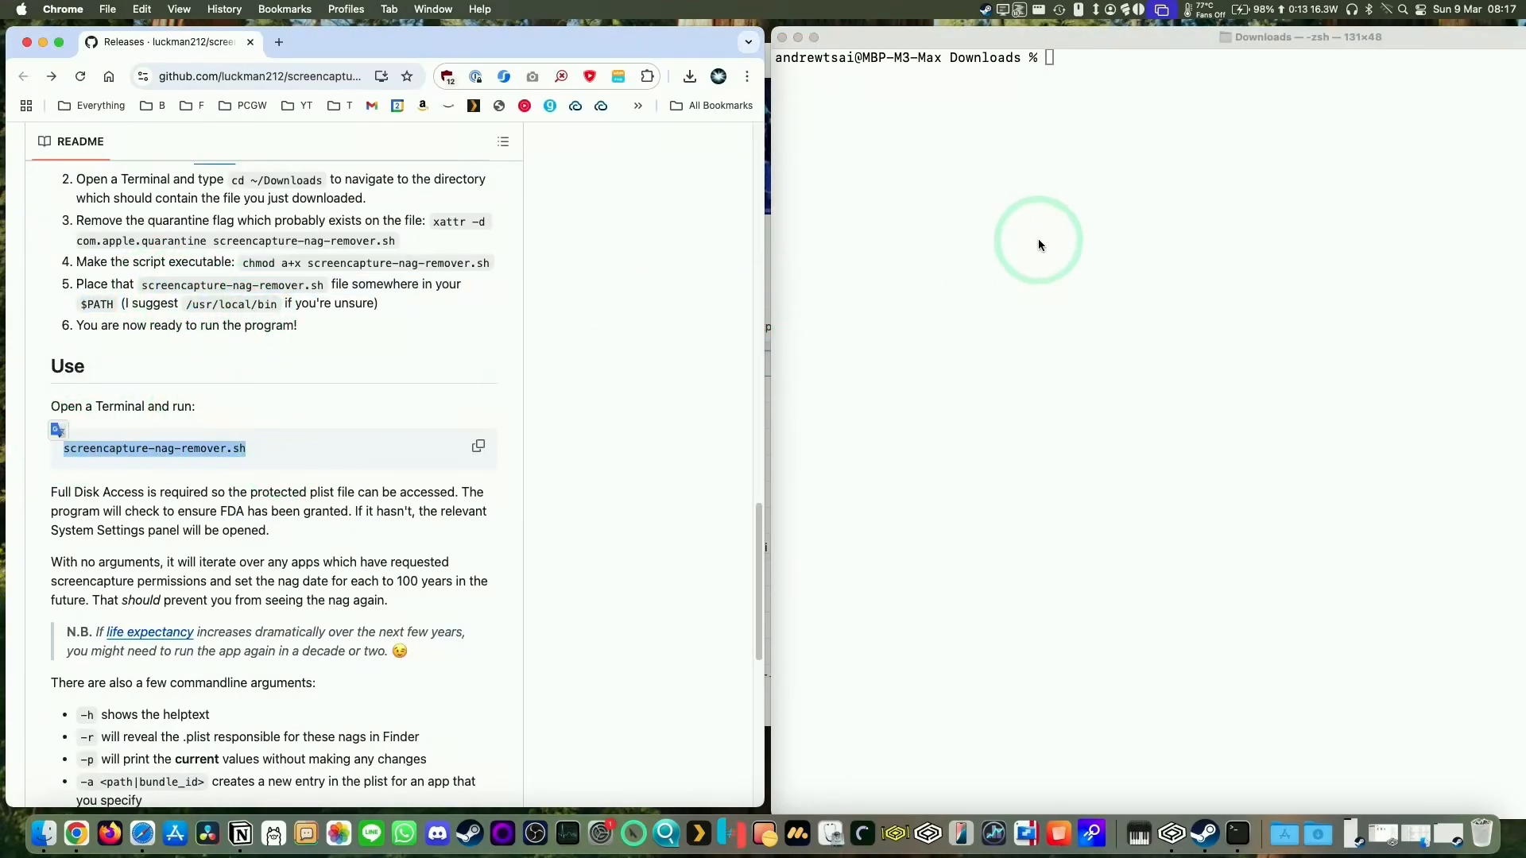
left_click(1112, 213)
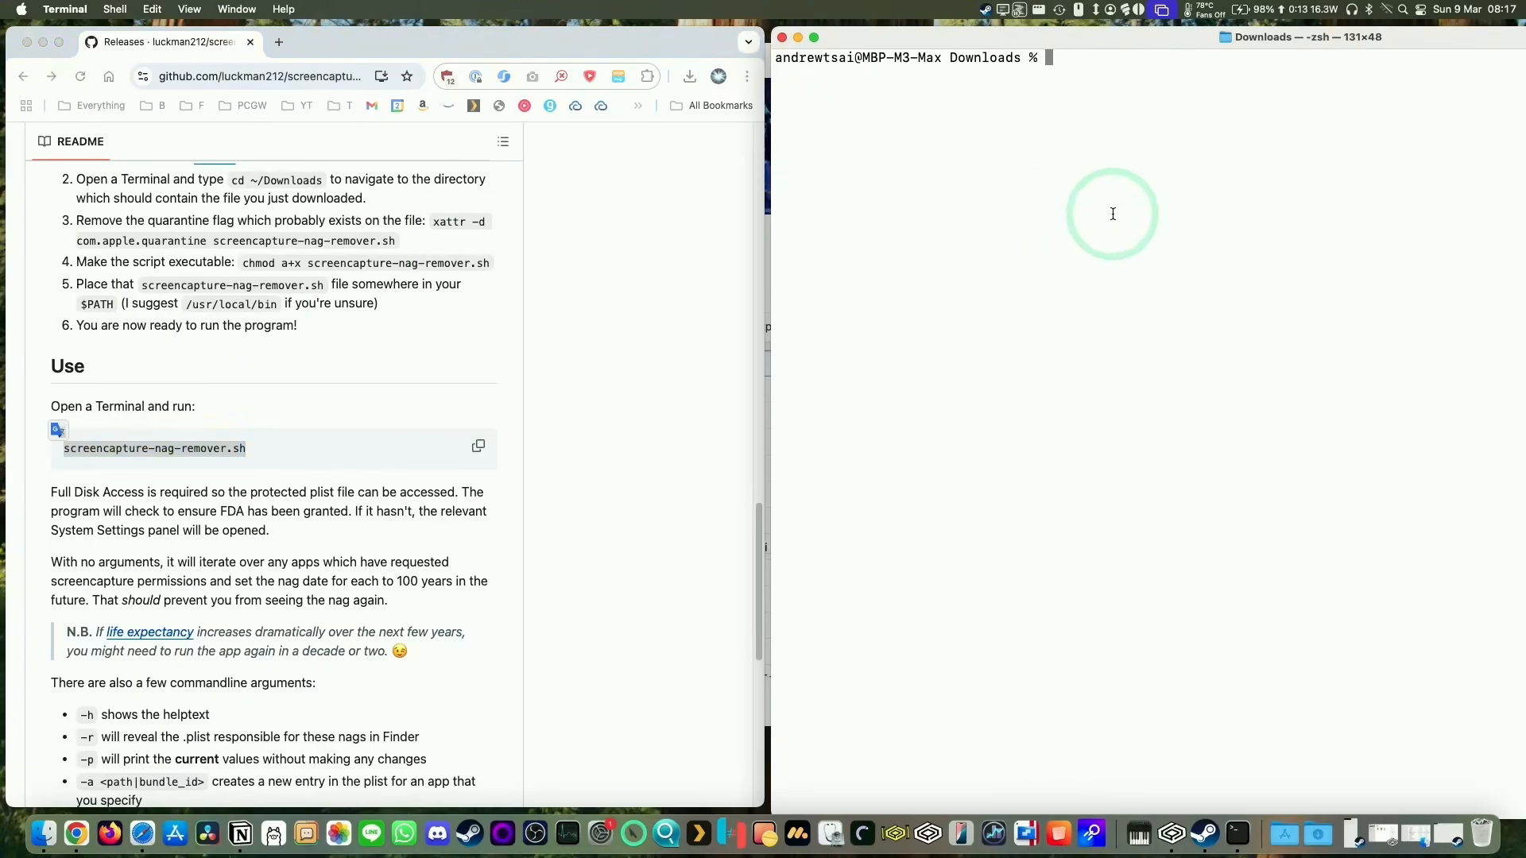
type("./")
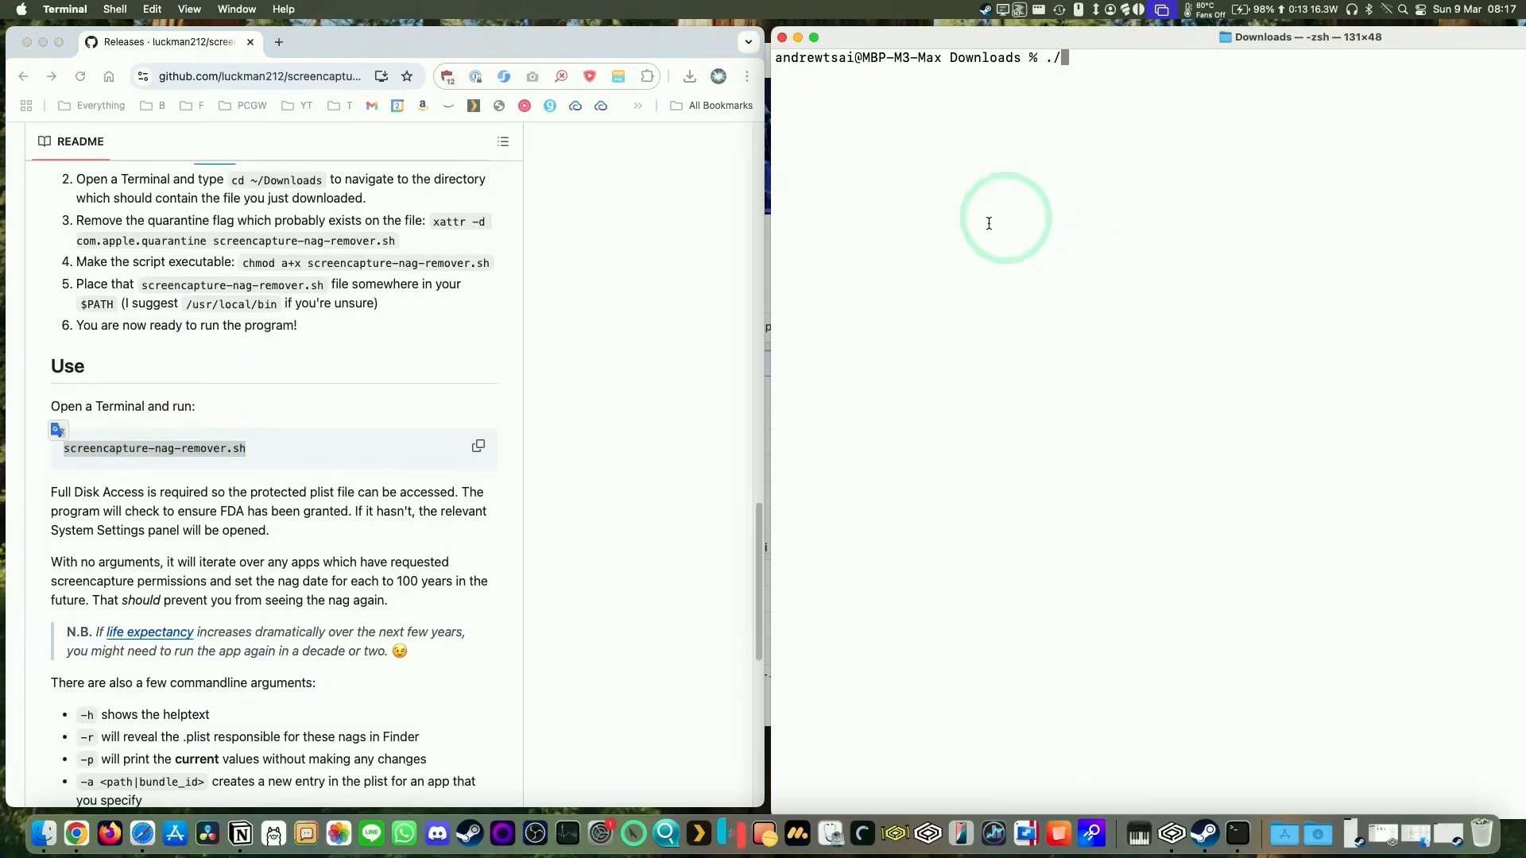
type("screencapture-nag-remover.sh")
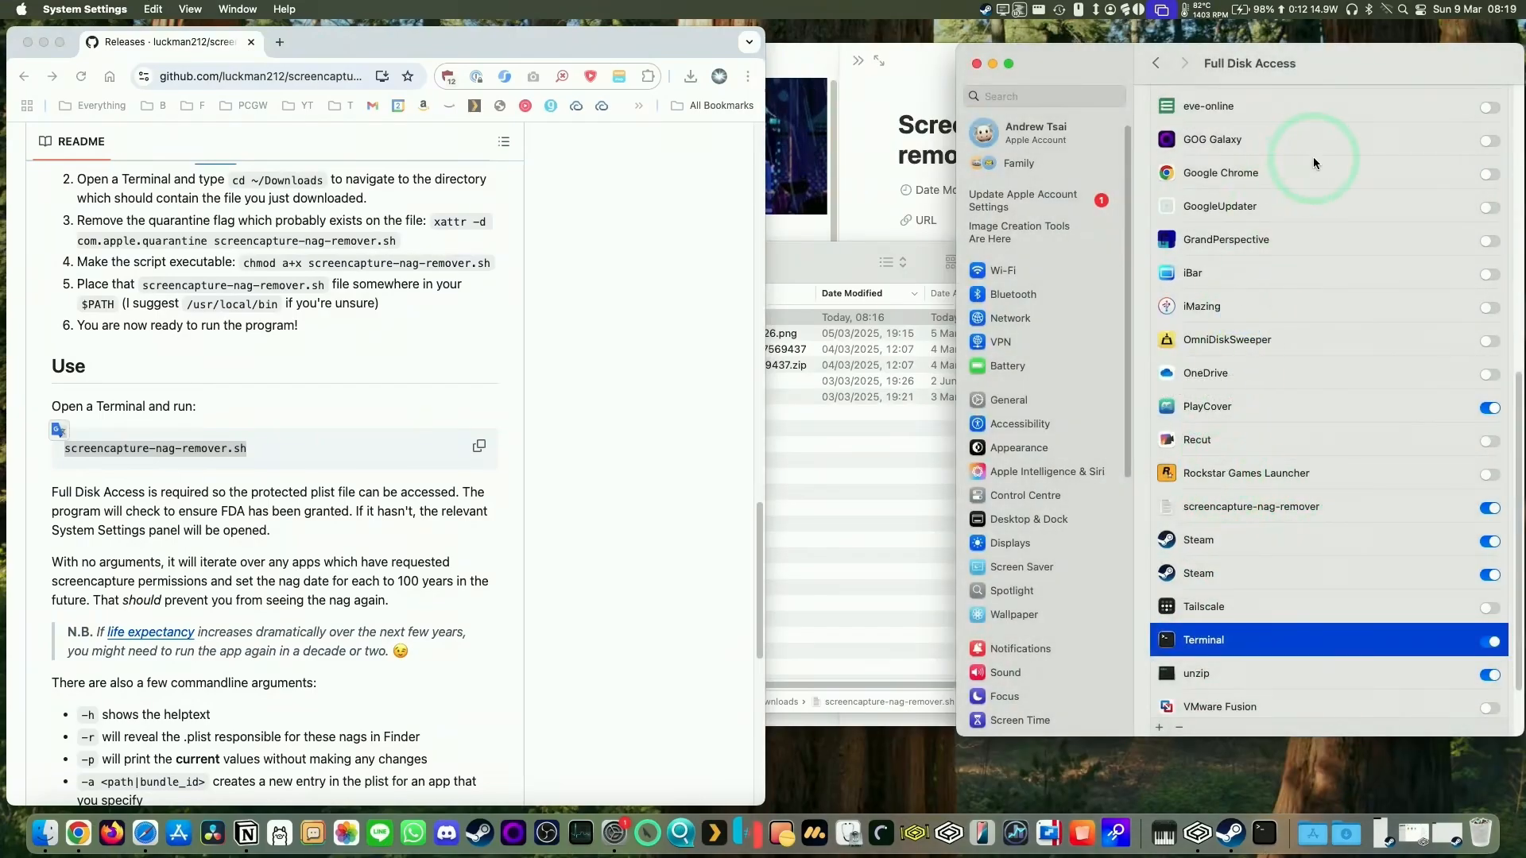
left_click(1404, 10)
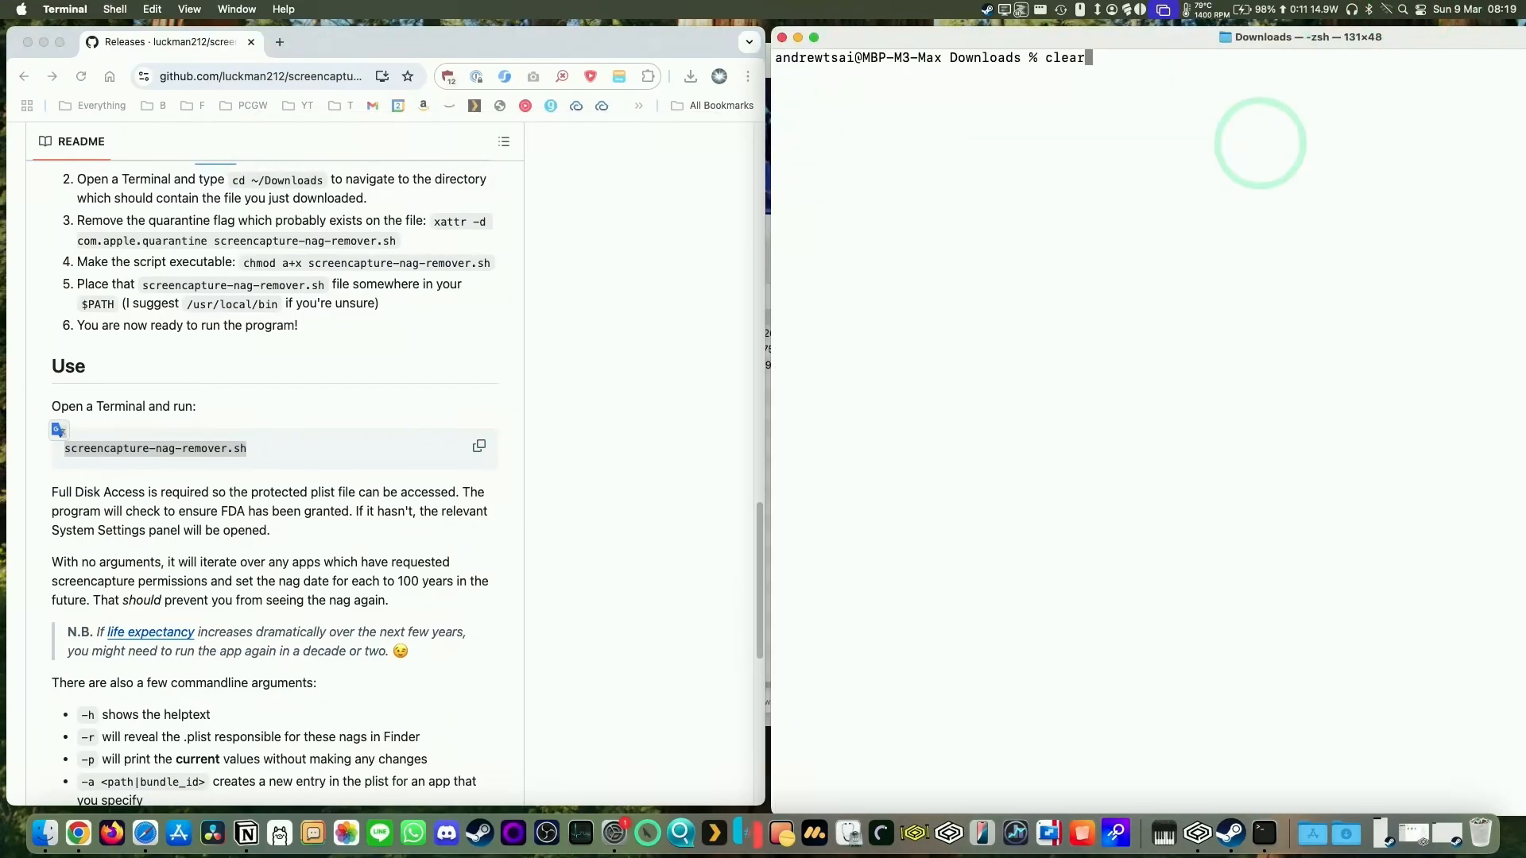
Run ./screencapture-nag-remover.sh, disabling nags for iBar, iBar Pro, AltTab, OBS and EasyRes
type("./screencapture-nag-remover.sh")
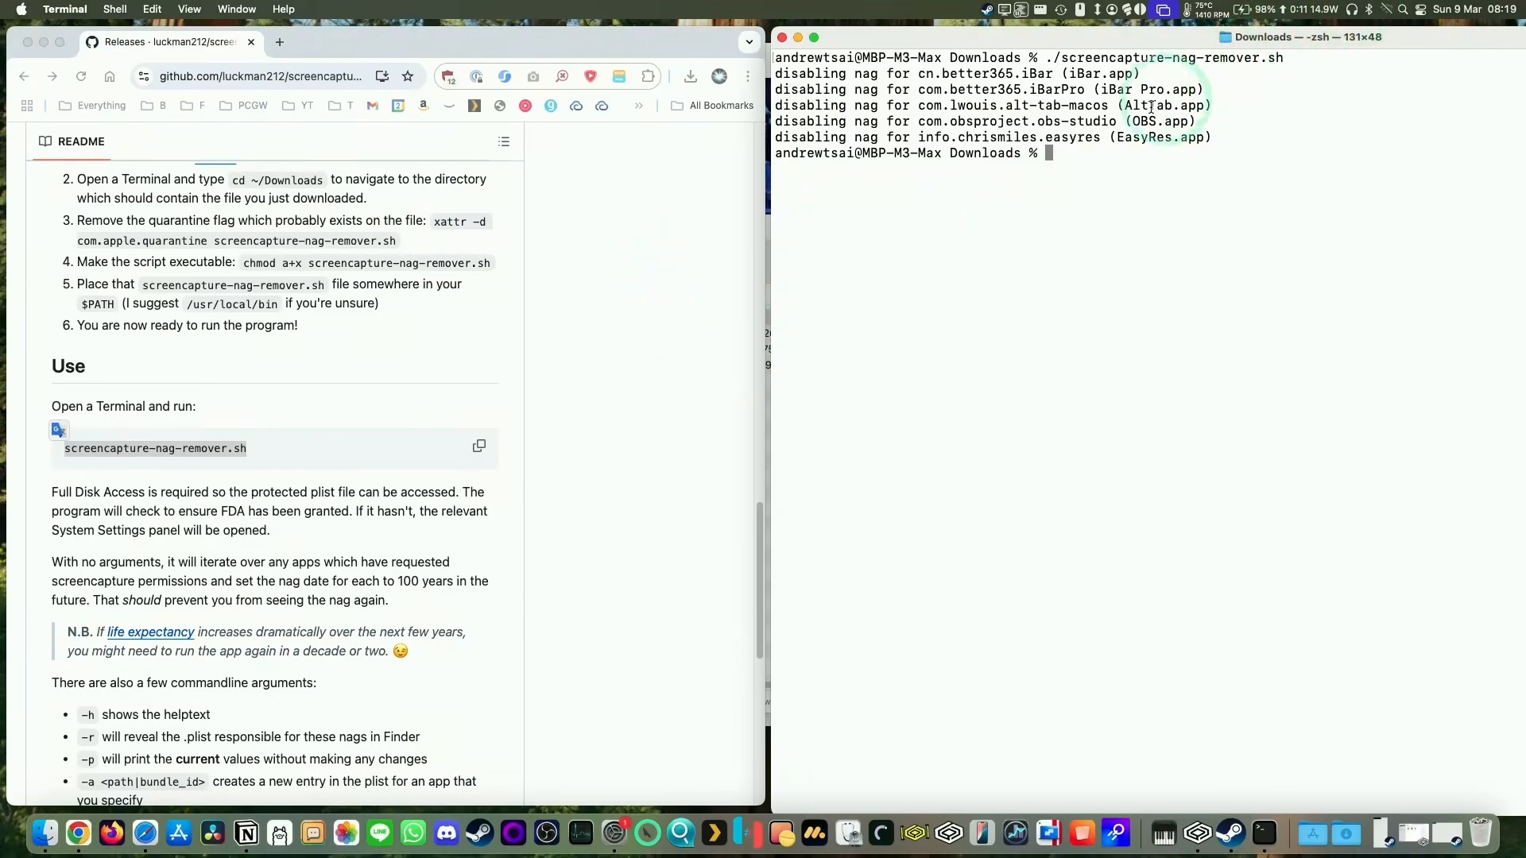
scroll("down", 3)
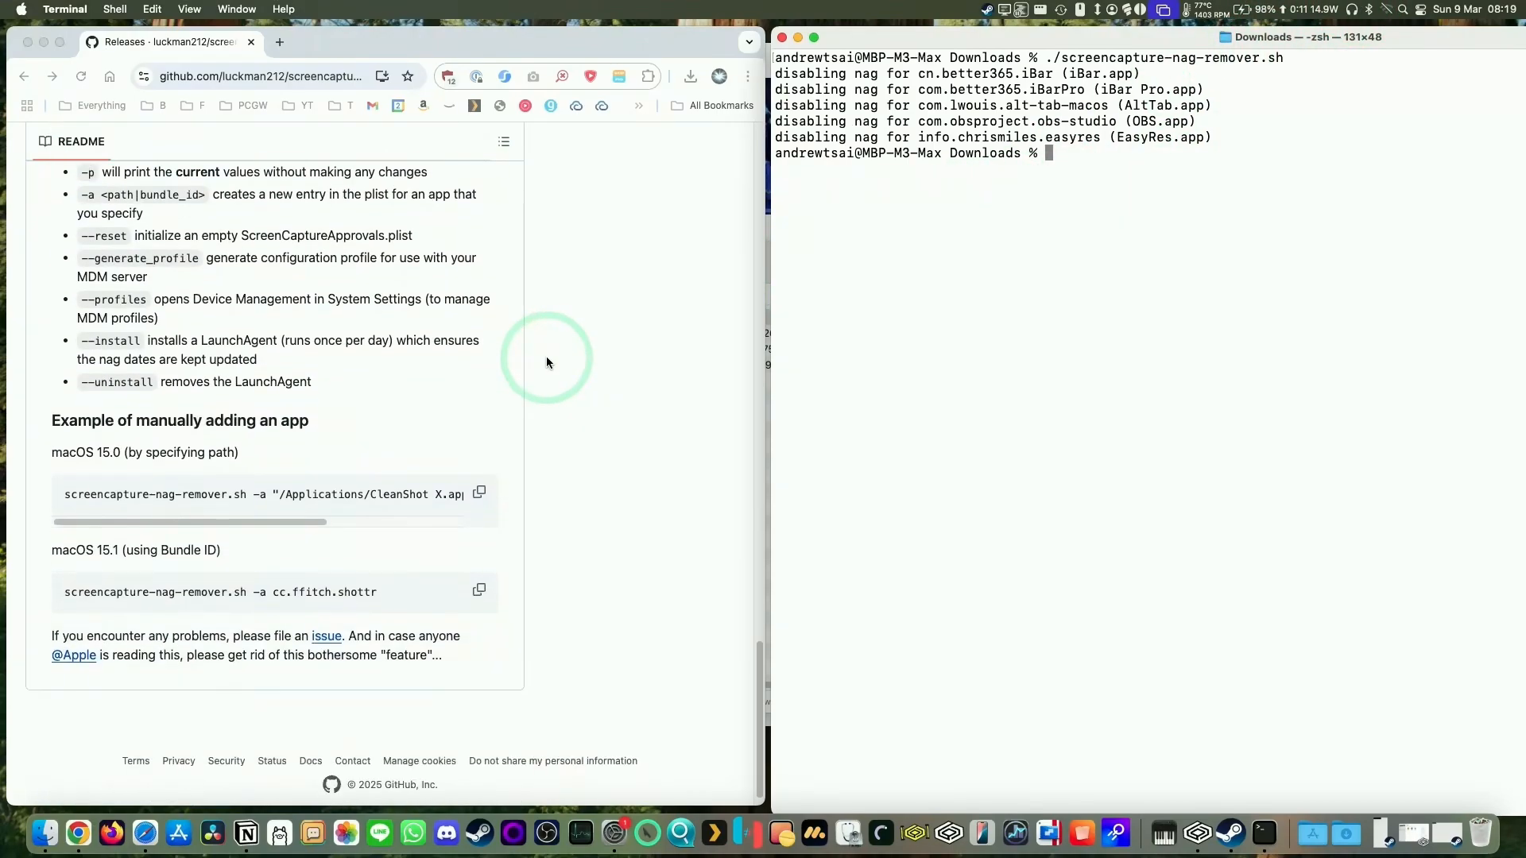